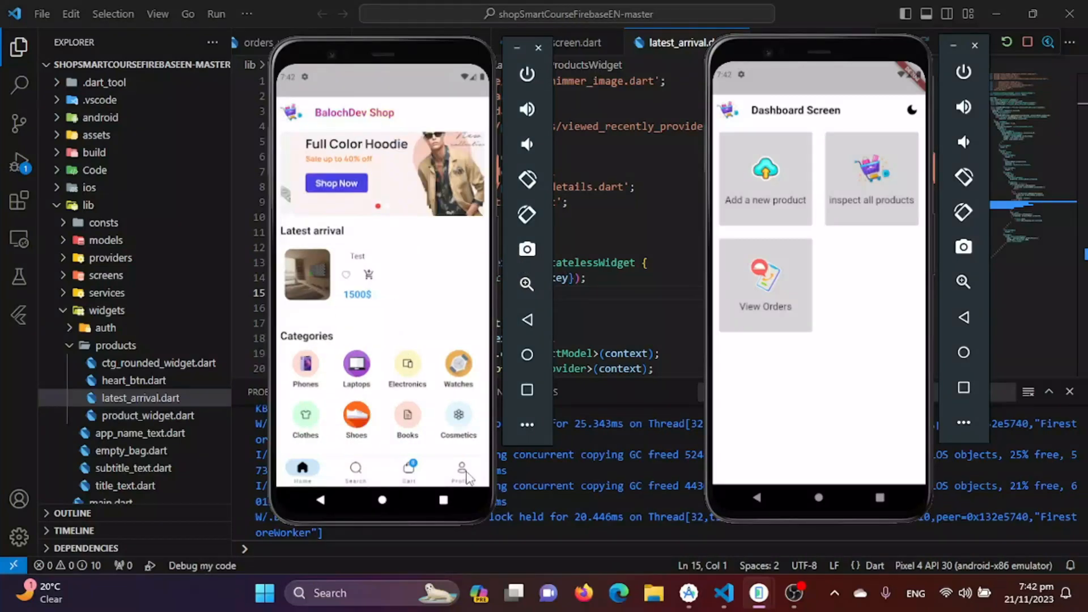
pyautogui.click(460, 471)
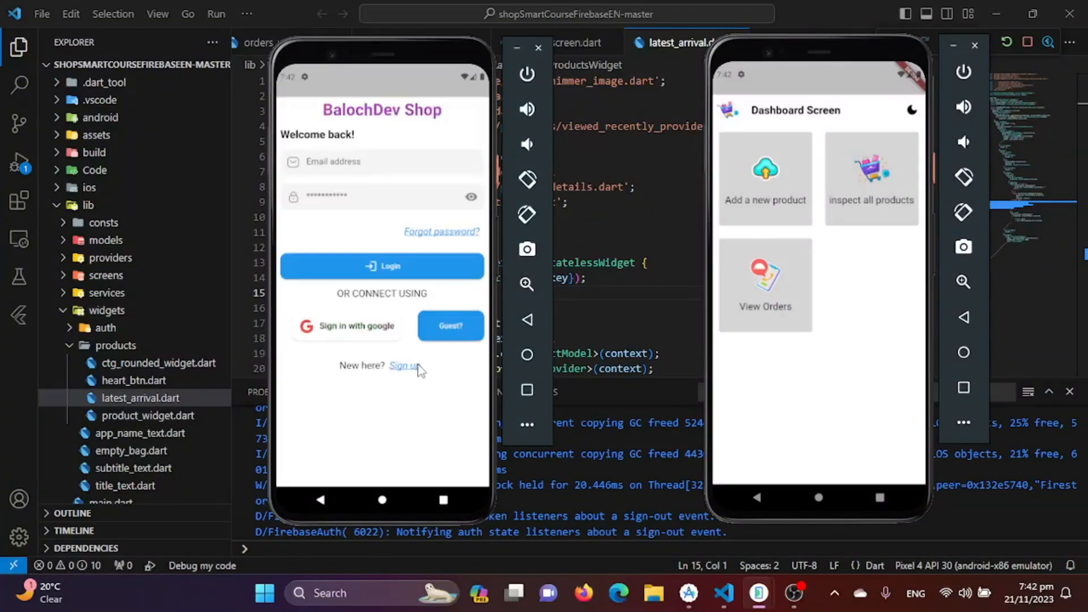
pyautogui.click(381, 161)
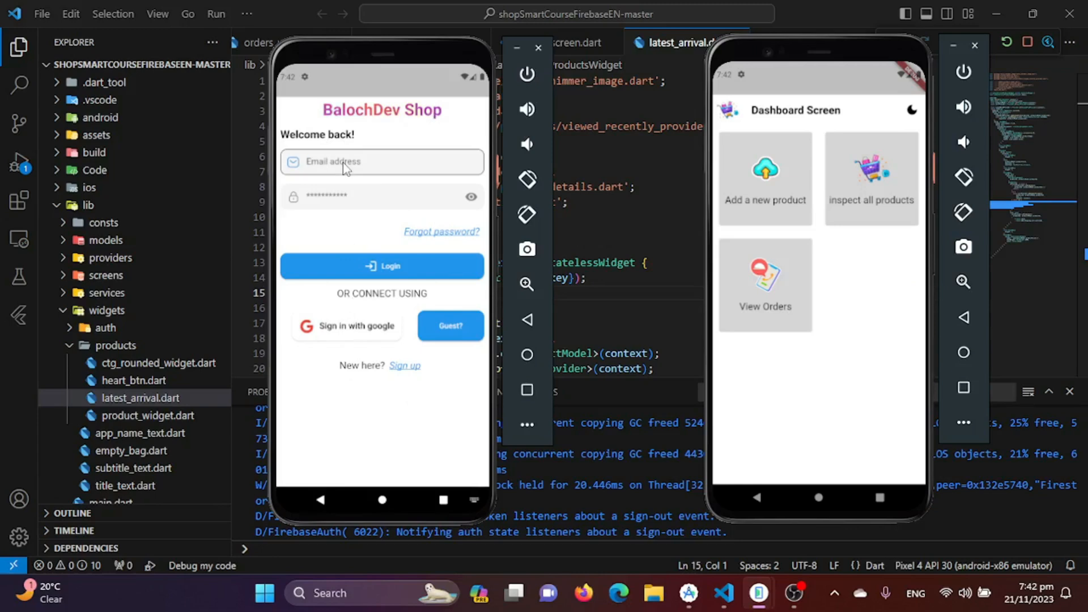
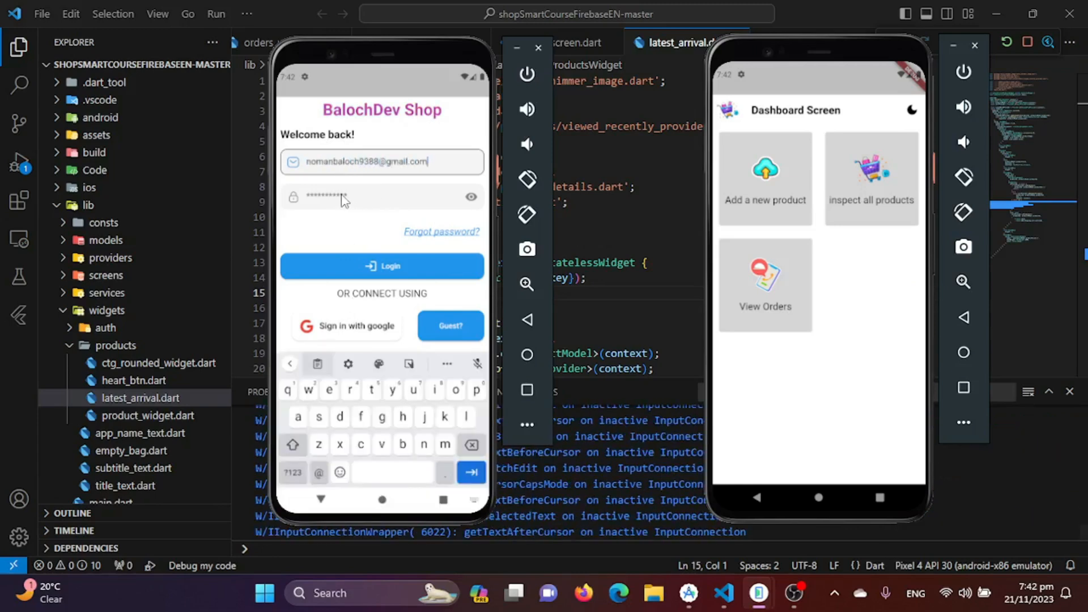
pyautogui.click(381, 265)
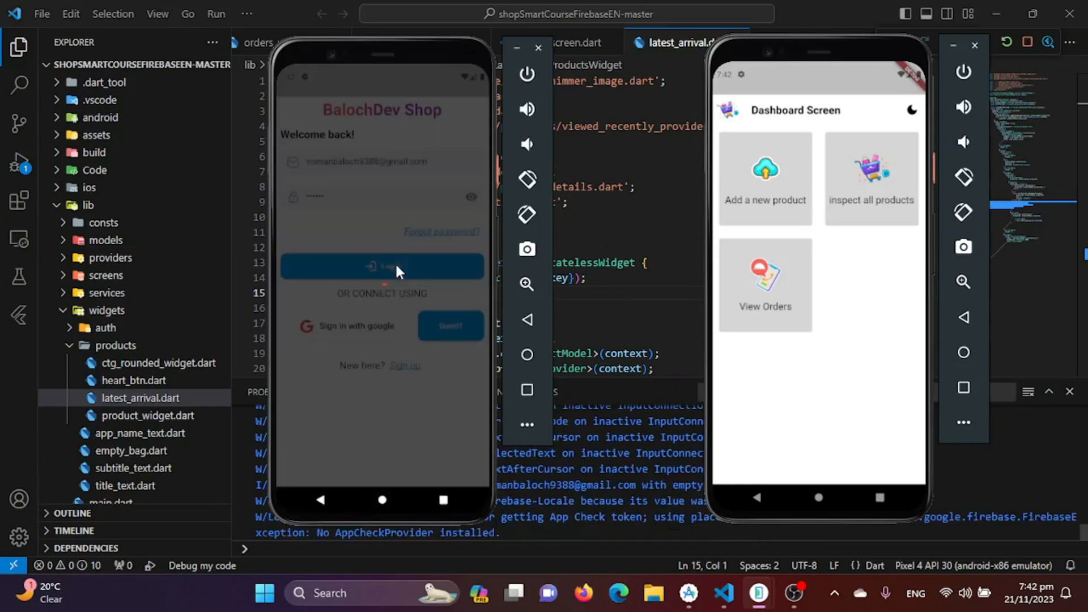
# Browse the Phones category and favourite the Test product
pyautogui.click(381, 265)
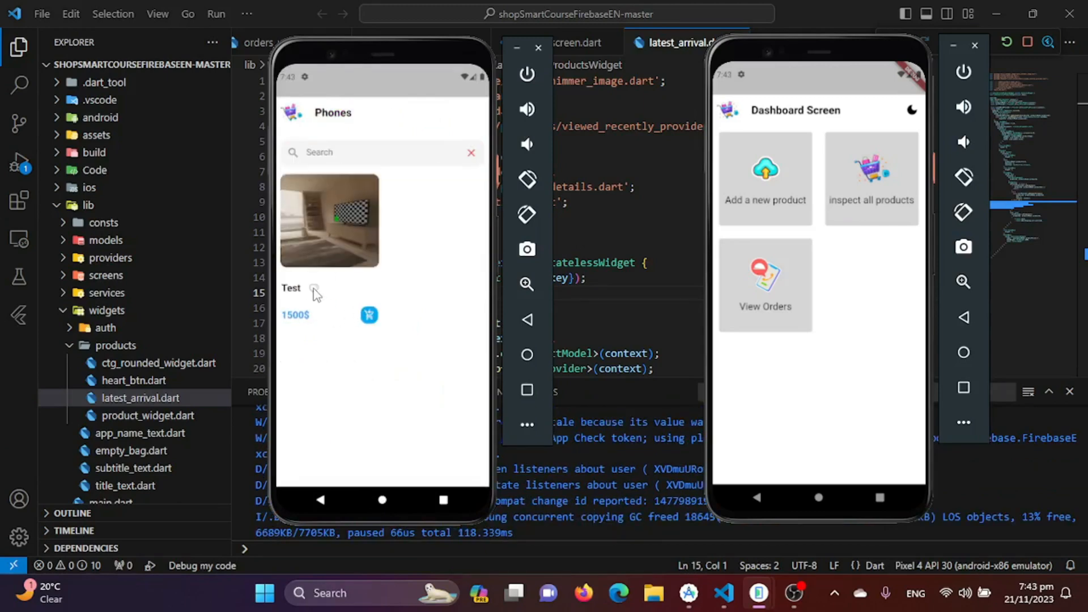
pyautogui.click(314, 288)
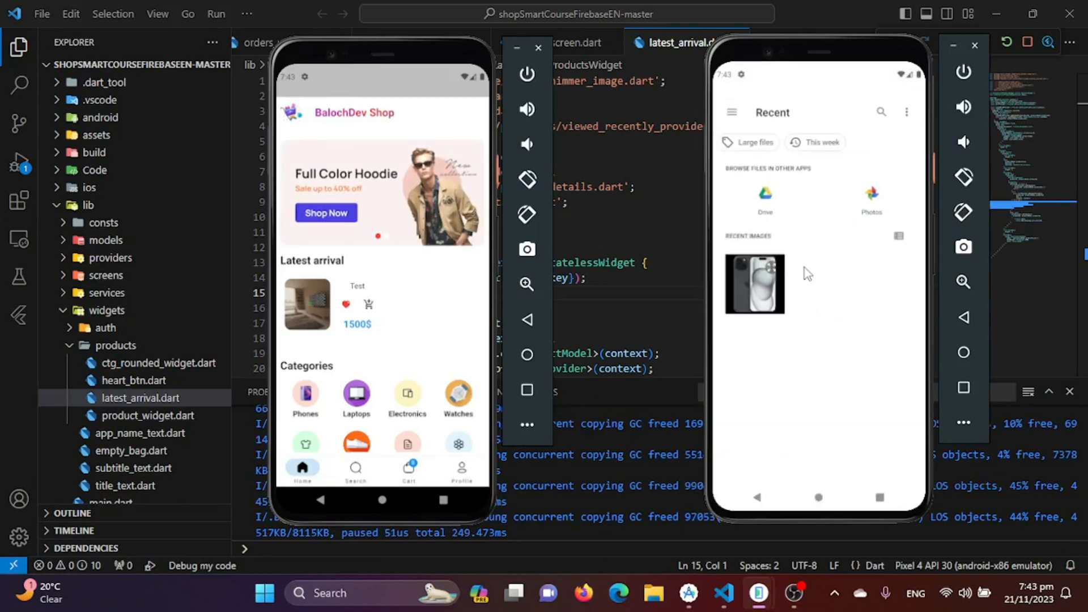
# Attach the iPhone photo, title the product Iphon and categorise it under Phones
pyautogui.click(754, 284)
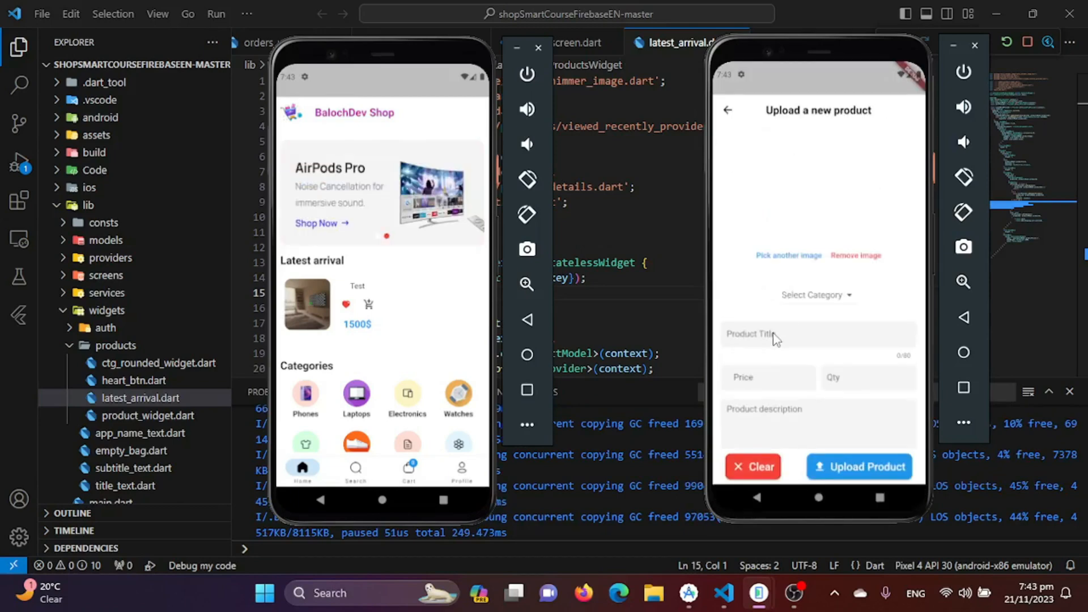
pyautogui.click(816, 334)
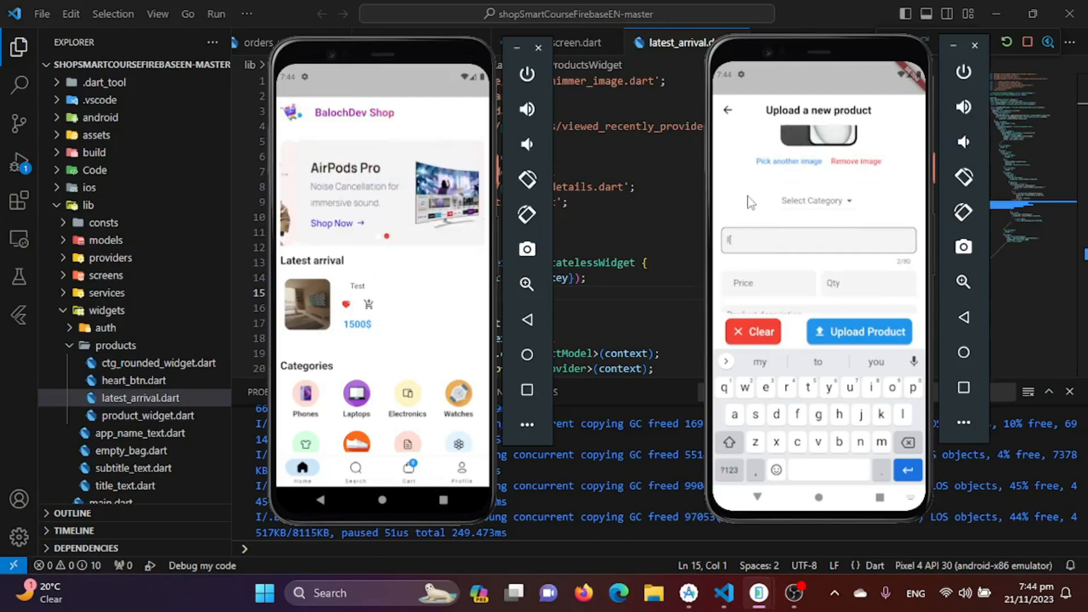
pyautogui.write('Iphon 15 Pro max')
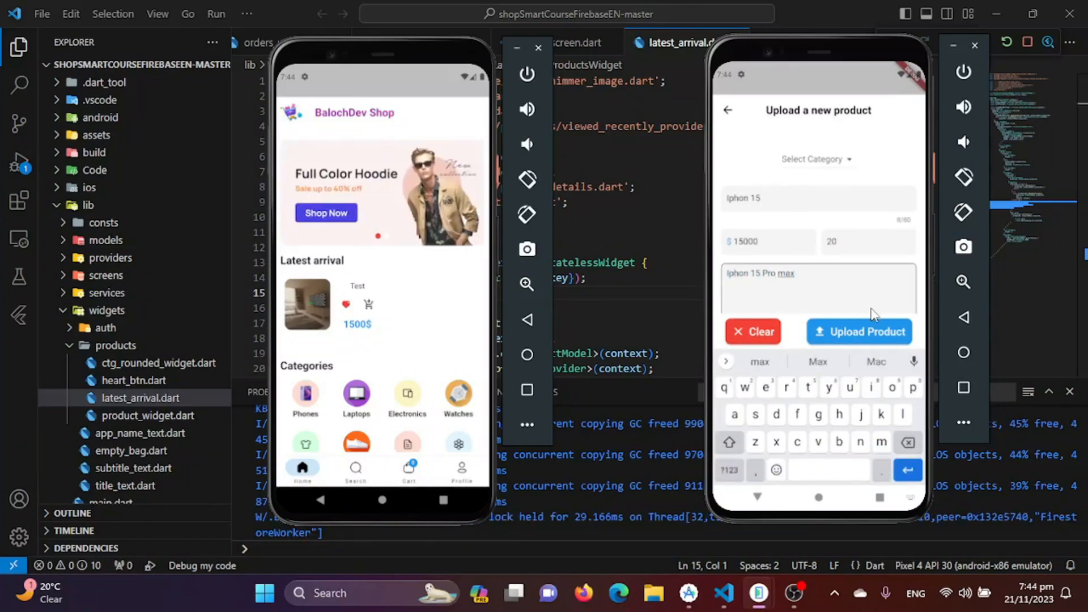
pyautogui.click(817, 159)
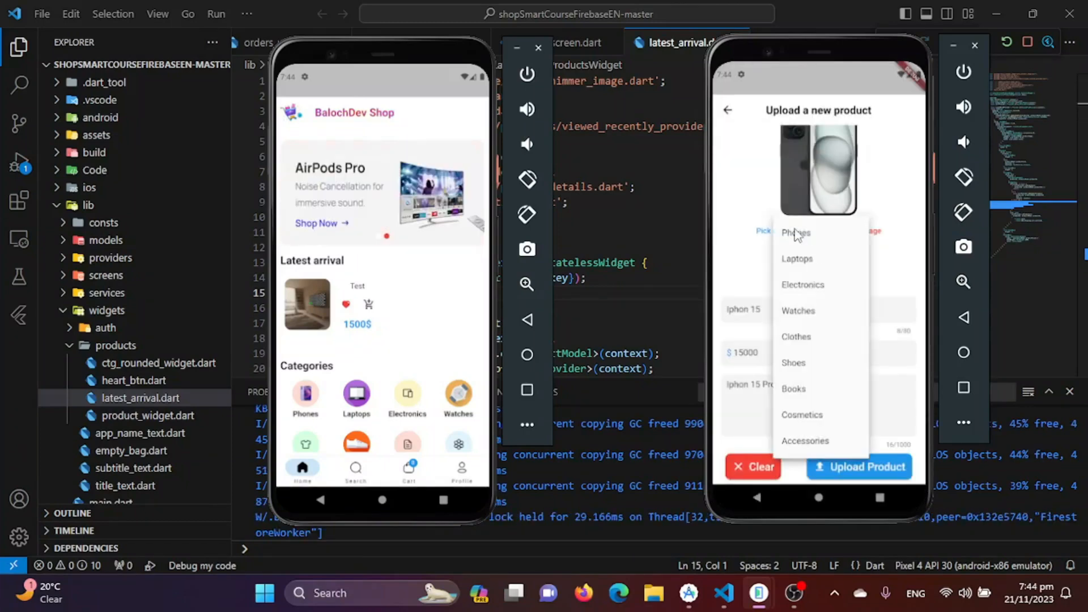
pyautogui.click(859, 466)
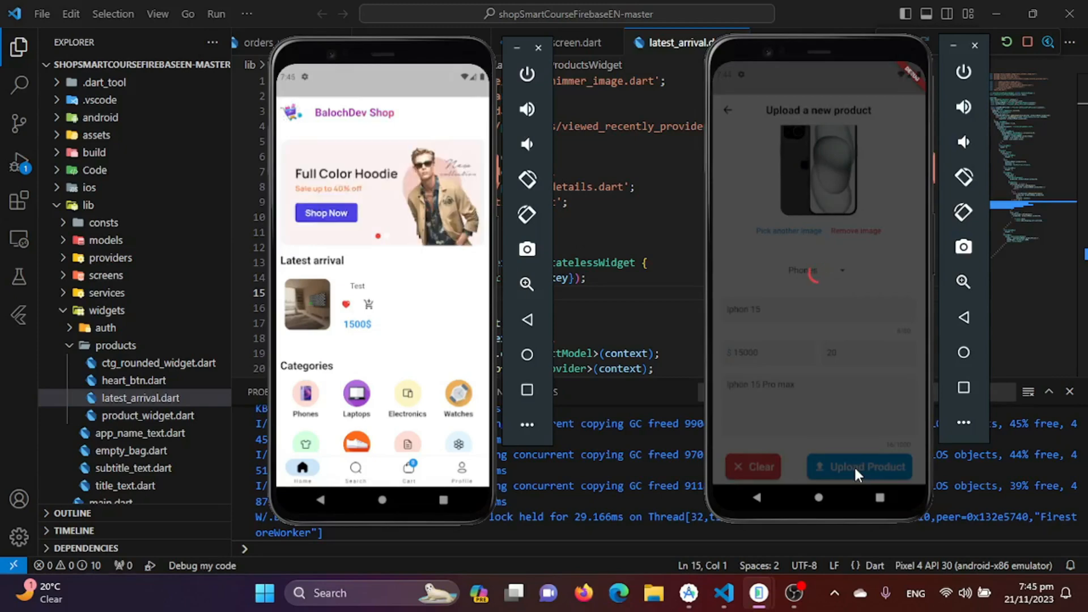
# Favourite the Iphon 15 and add one to the cart from its details page
pyautogui.click(858, 466)
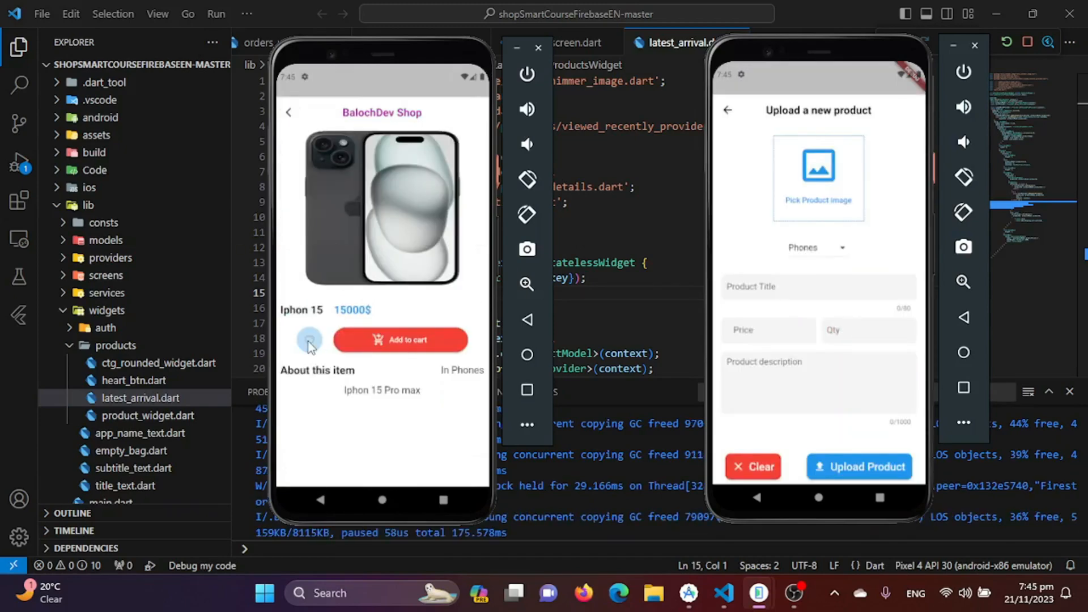
pyautogui.click(400, 338)
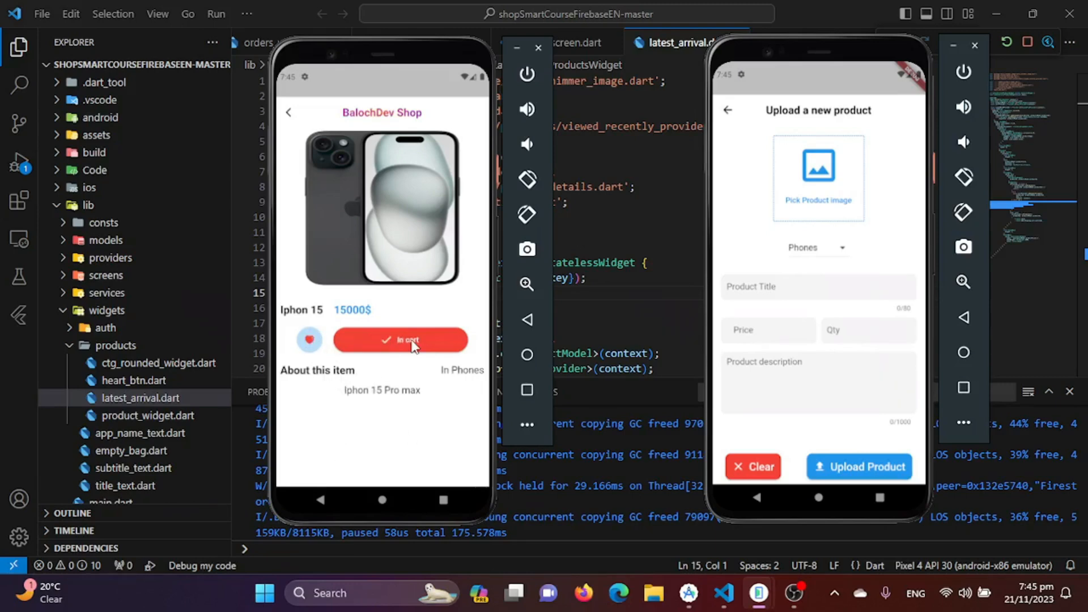
pyautogui.click(400, 339)
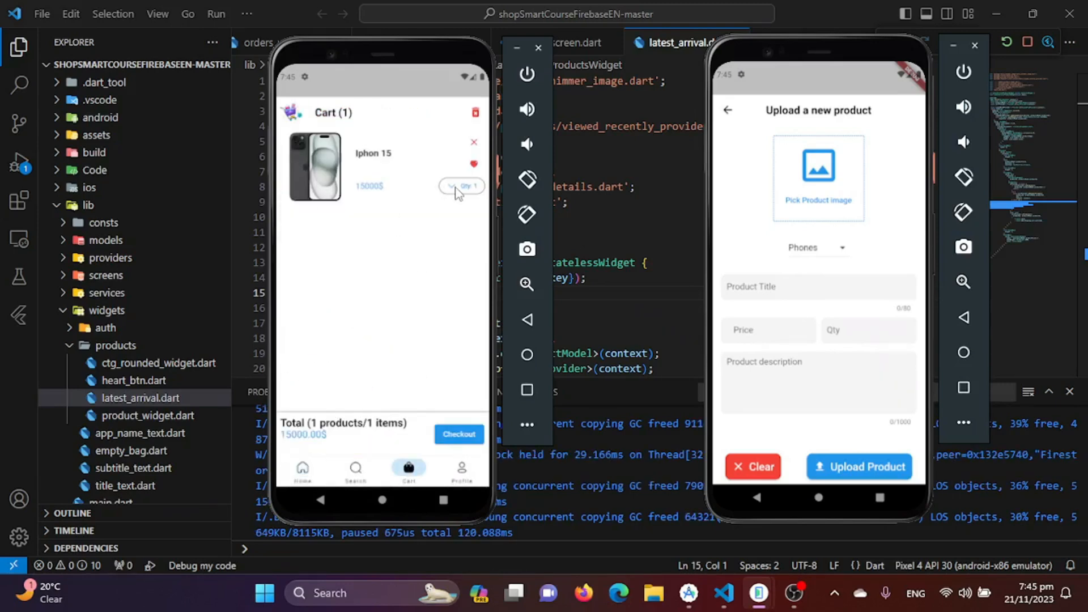
# Switch the app to dark mode from Profile and return to the shop home and admin dashboard
pyautogui.click(460, 468)
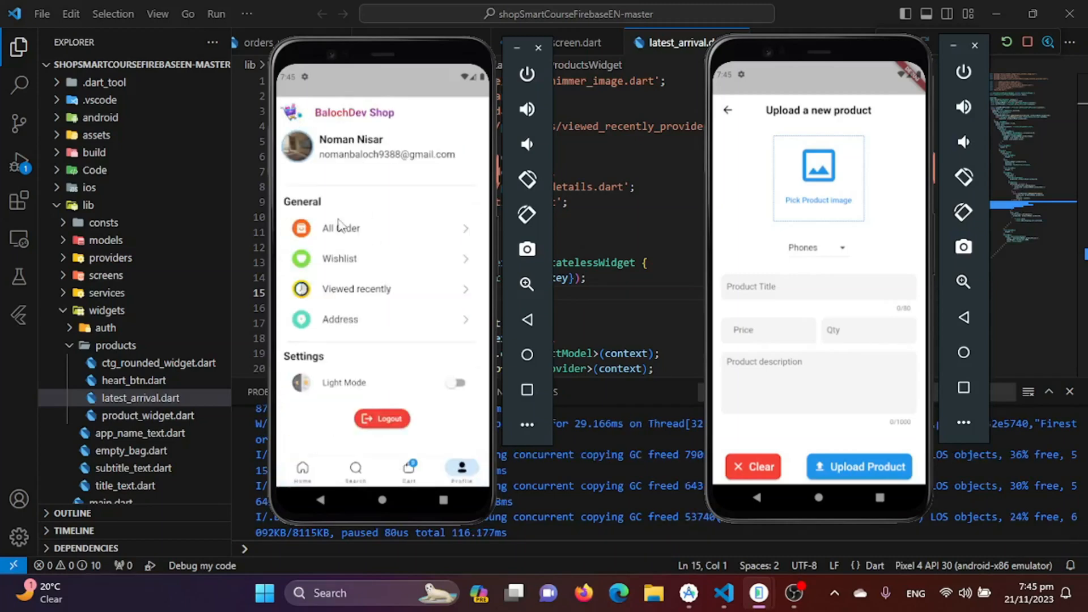
pyautogui.click(455, 382)
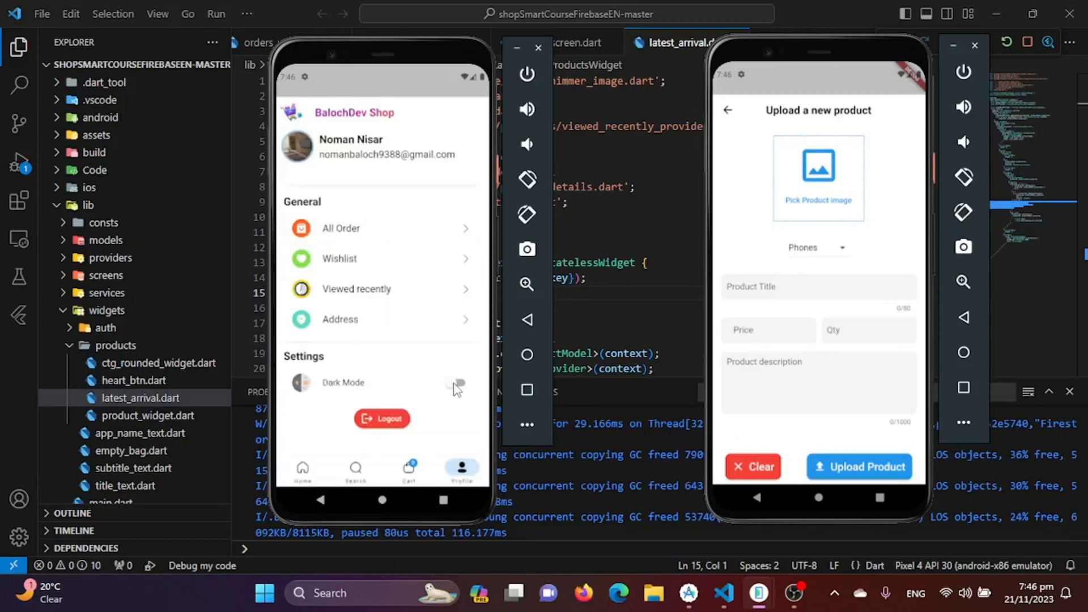
pyautogui.click(357, 289)
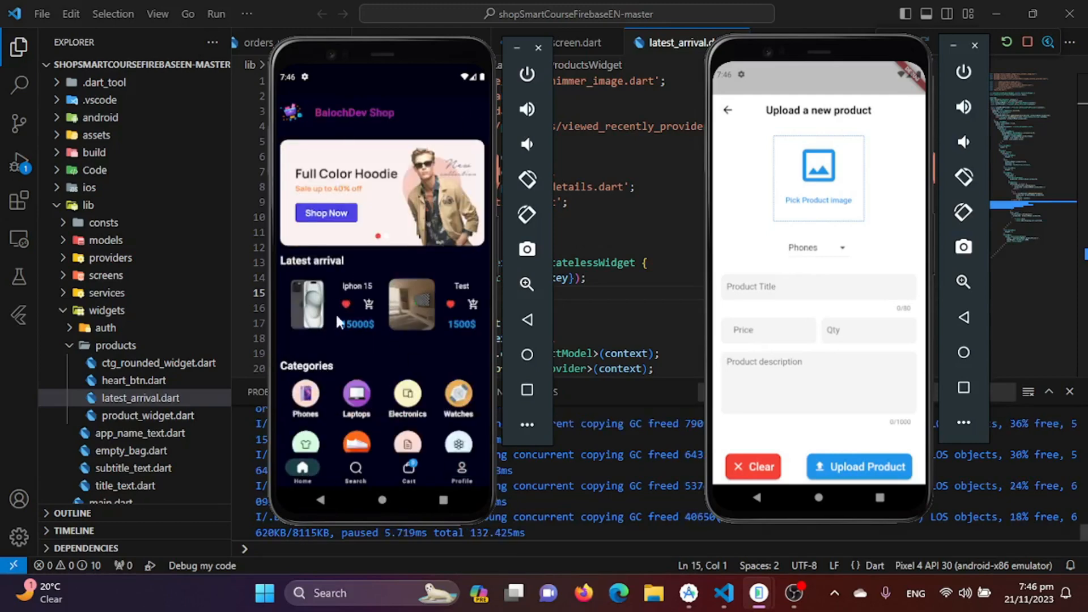
pyautogui.click(726, 110)
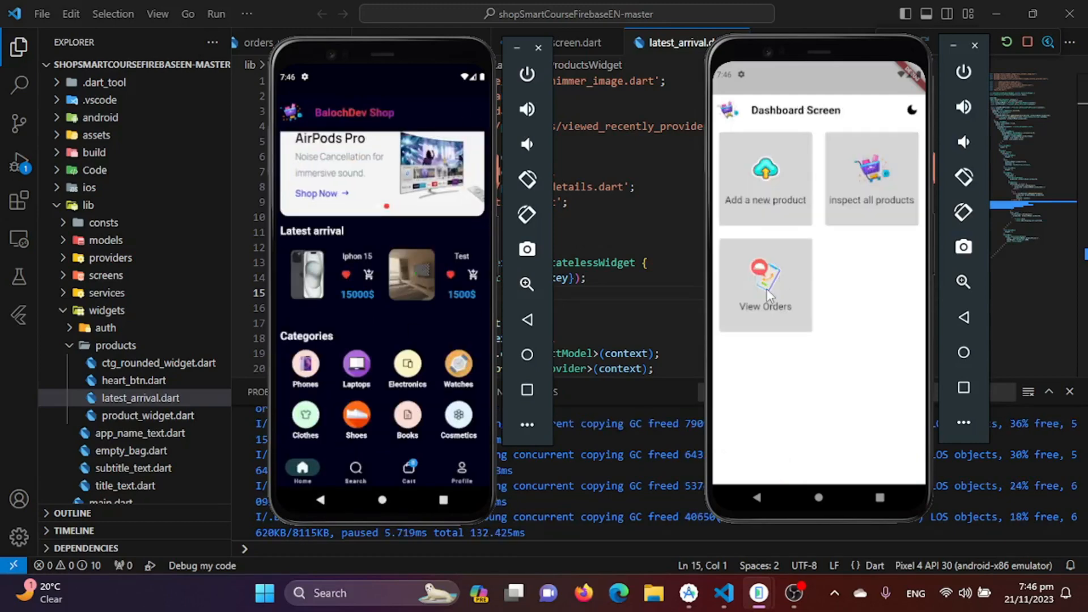
# Register a new BalochDev account with a profile image and enter the shop home page
pyautogui.click(763, 285)
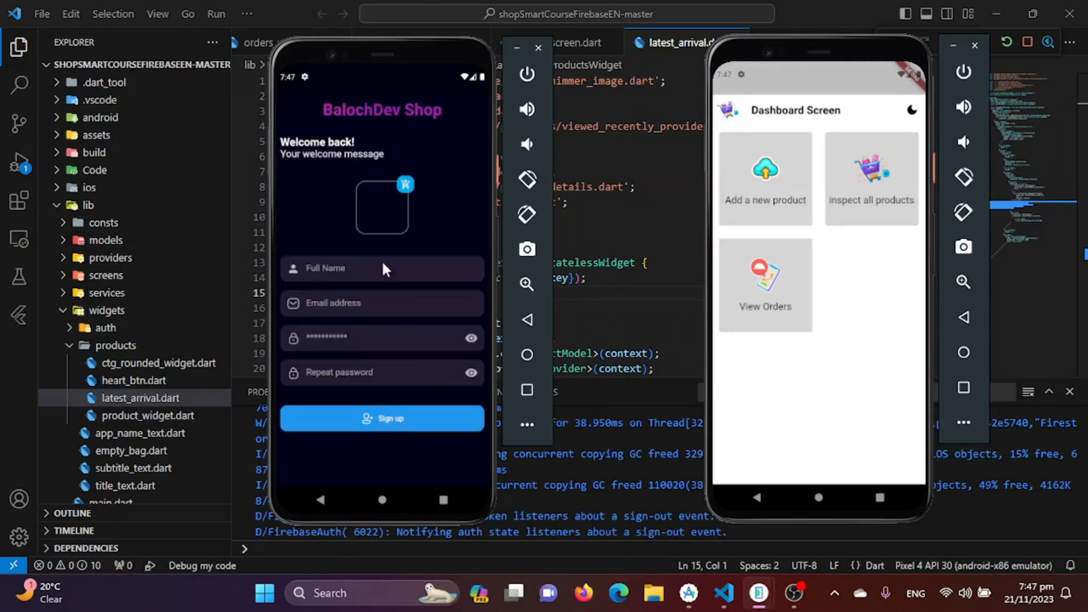
pyautogui.write('BalochDev')
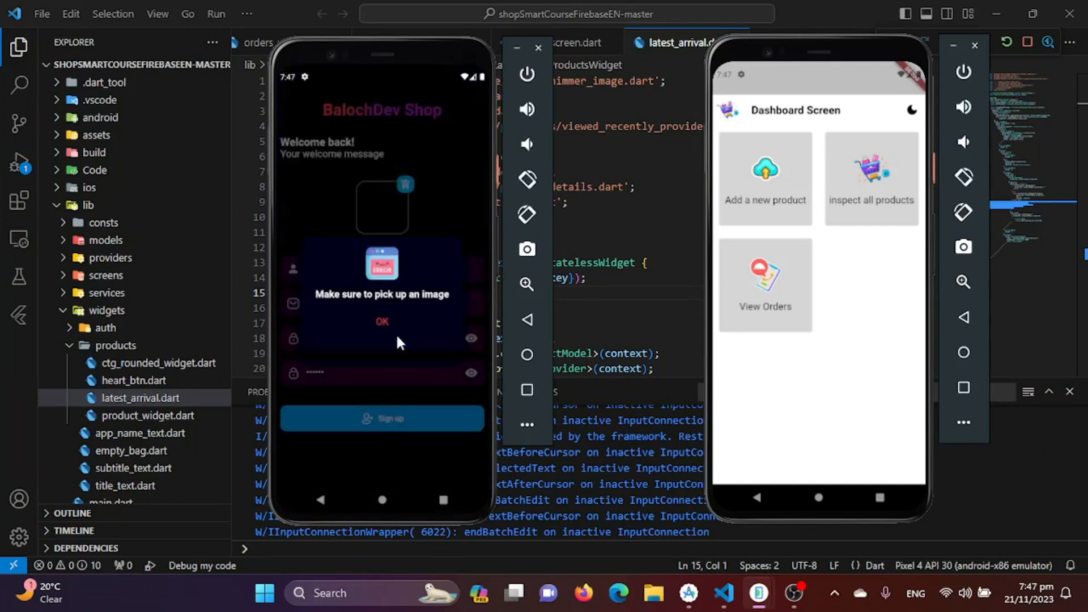
pyautogui.click(382, 320)
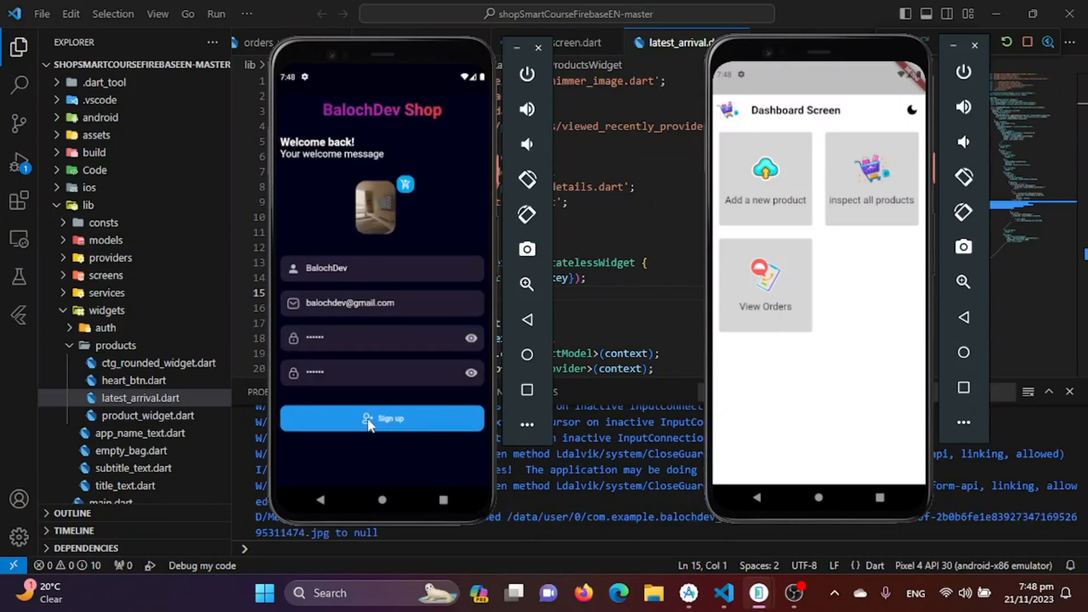
pyautogui.click(382, 419)
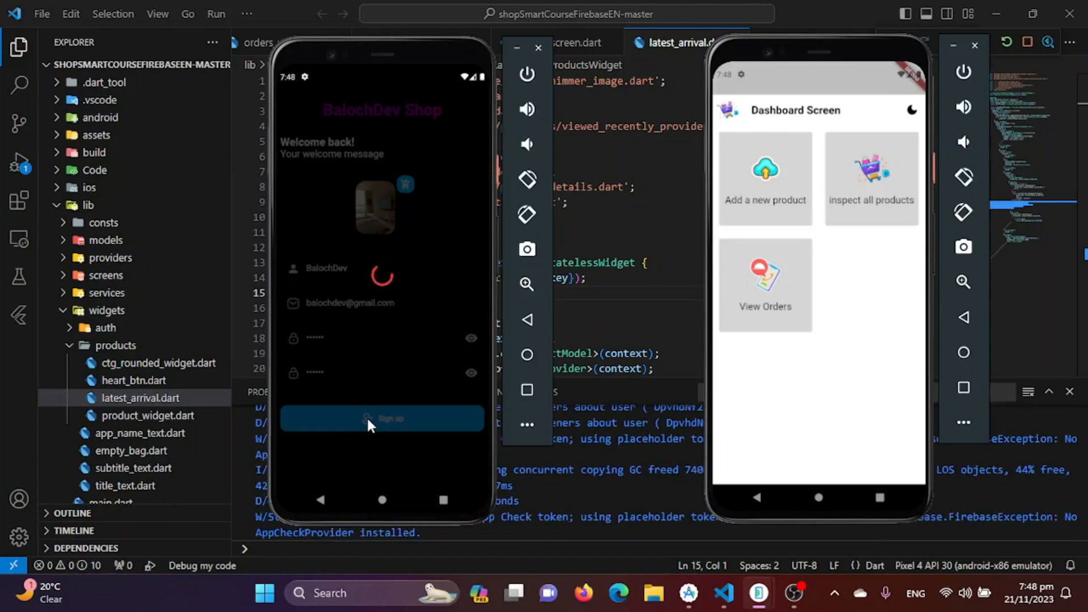
pyautogui.click(381, 417)
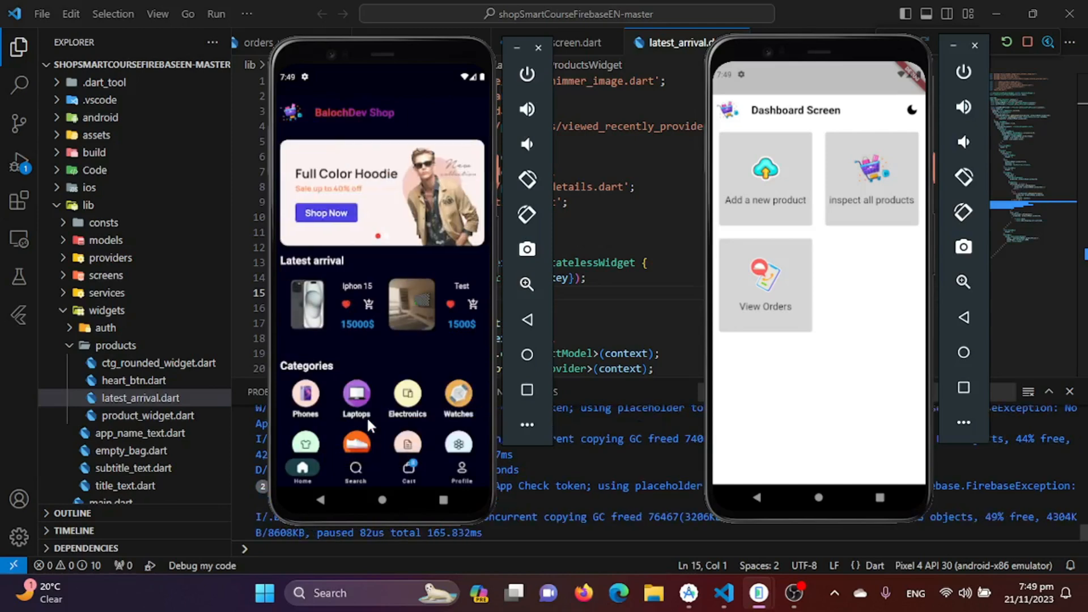
# Sign out from Profile and sign back into the original account with email and password
pyautogui.click(460, 468)
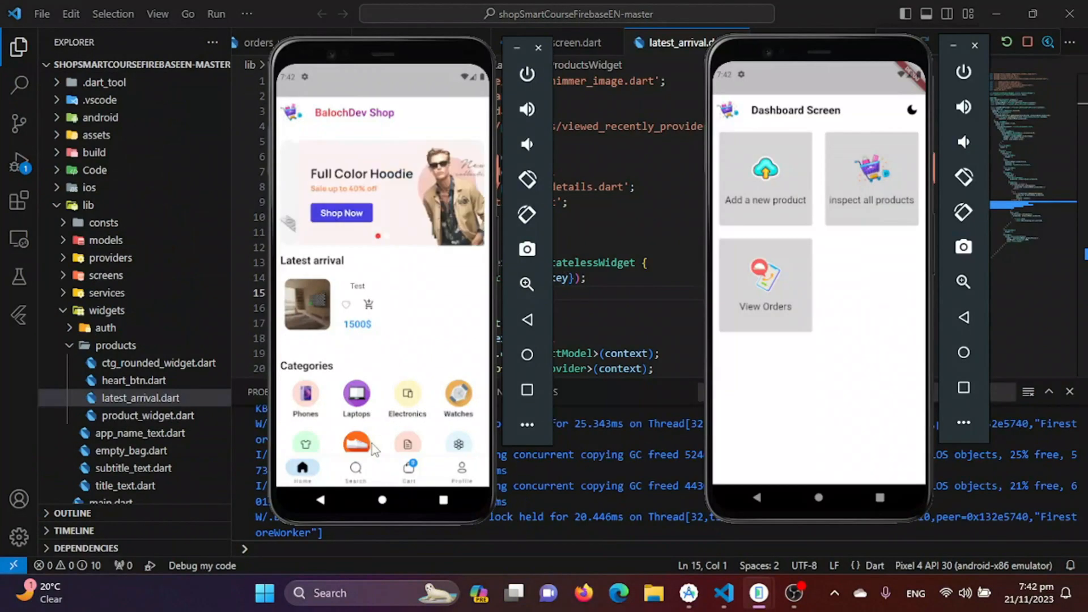
pyautogui.click(461, 470)
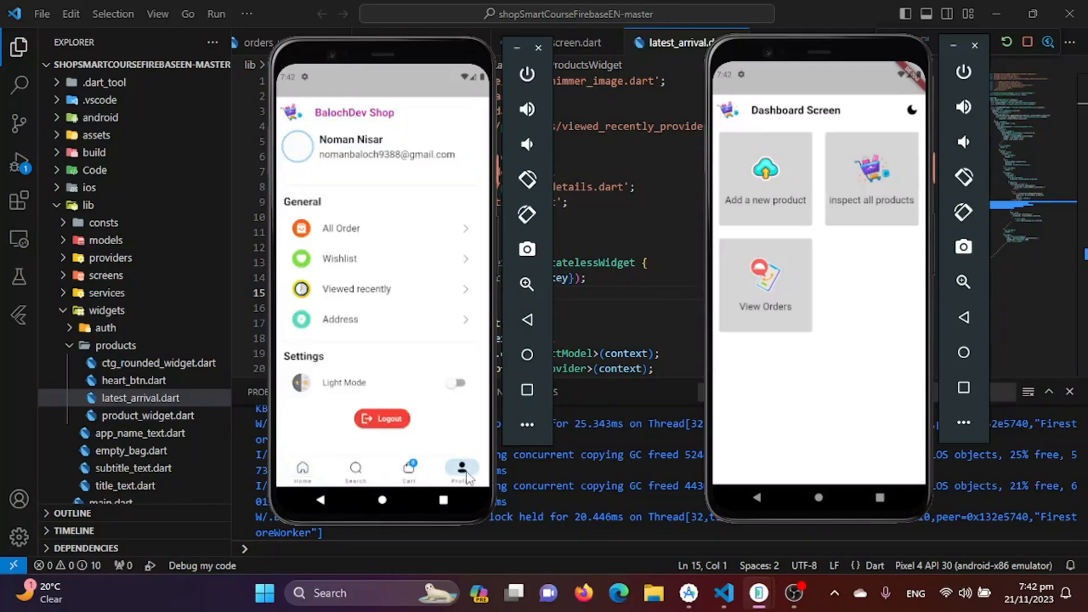
pyautogui.click(382, 418)
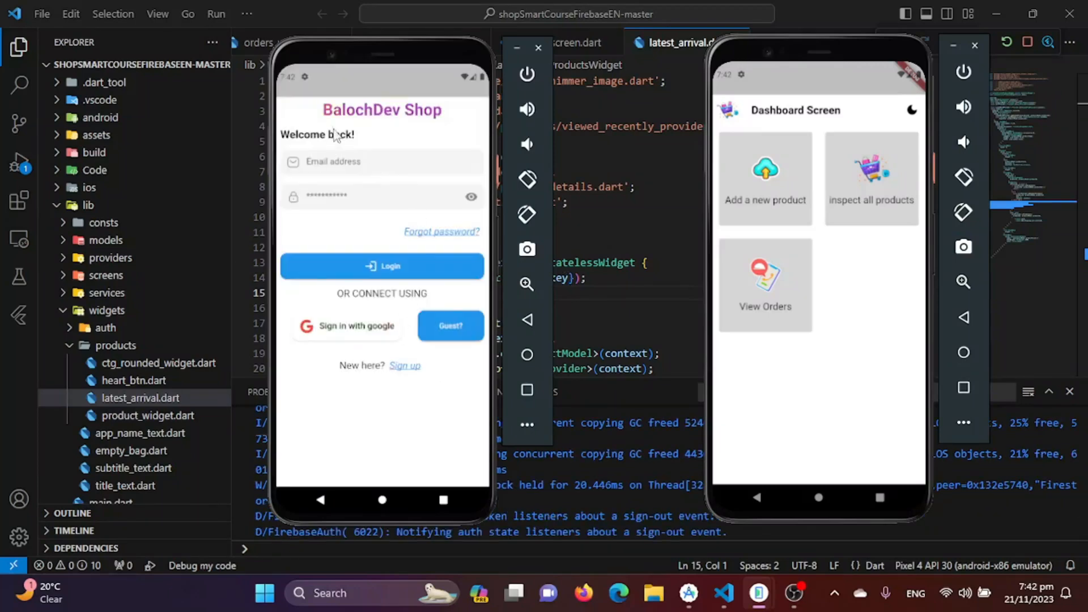
pyautogui.click(382, 162)
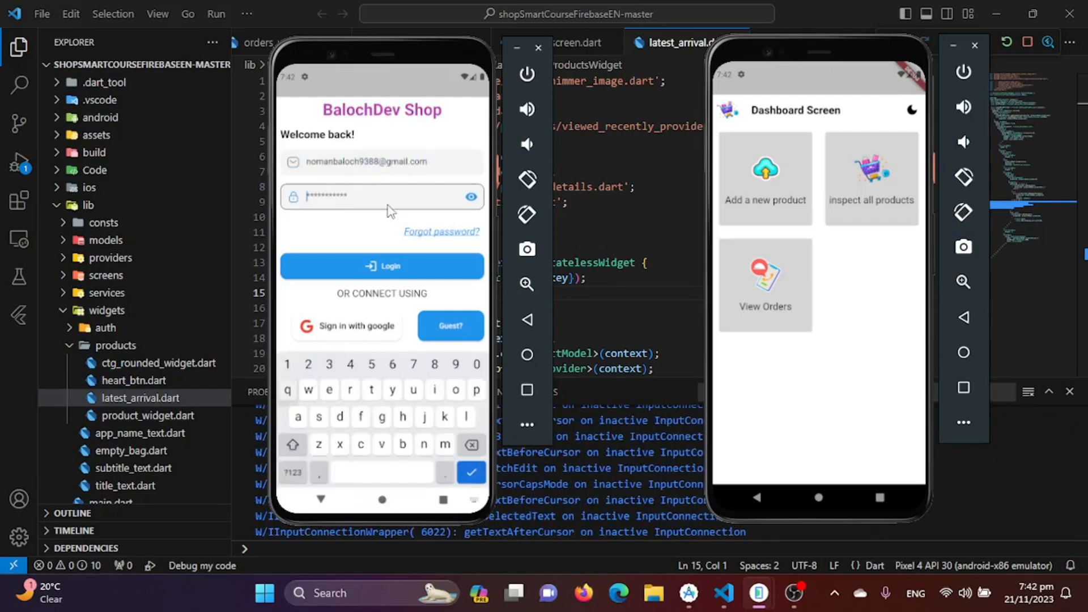
pyautogui.click(382, 265)
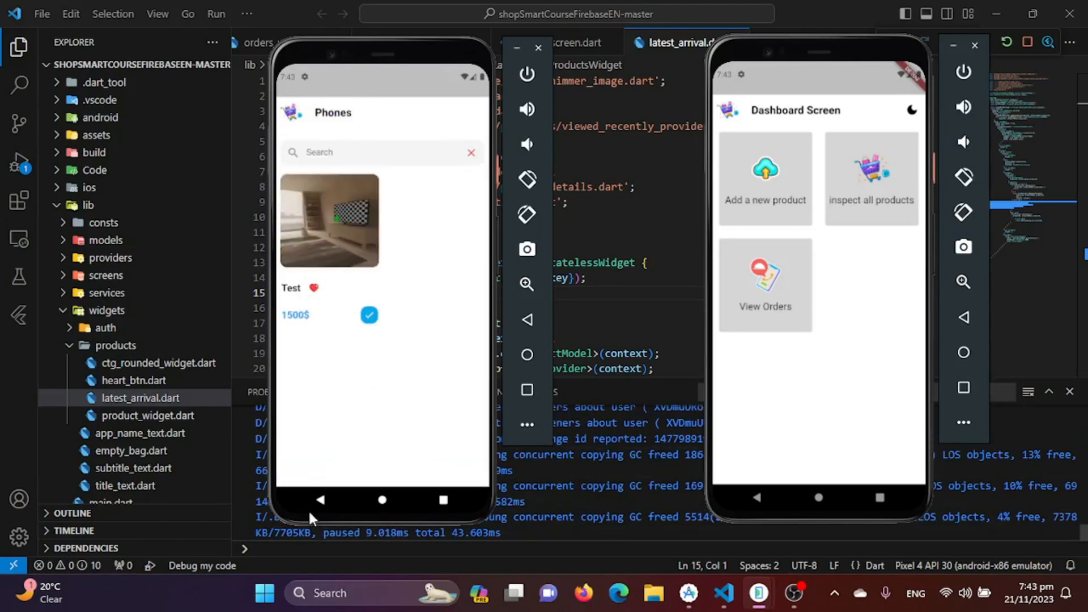
# Empty the shopping cart, confirming the prompt
pyautogui.click(370, 314)
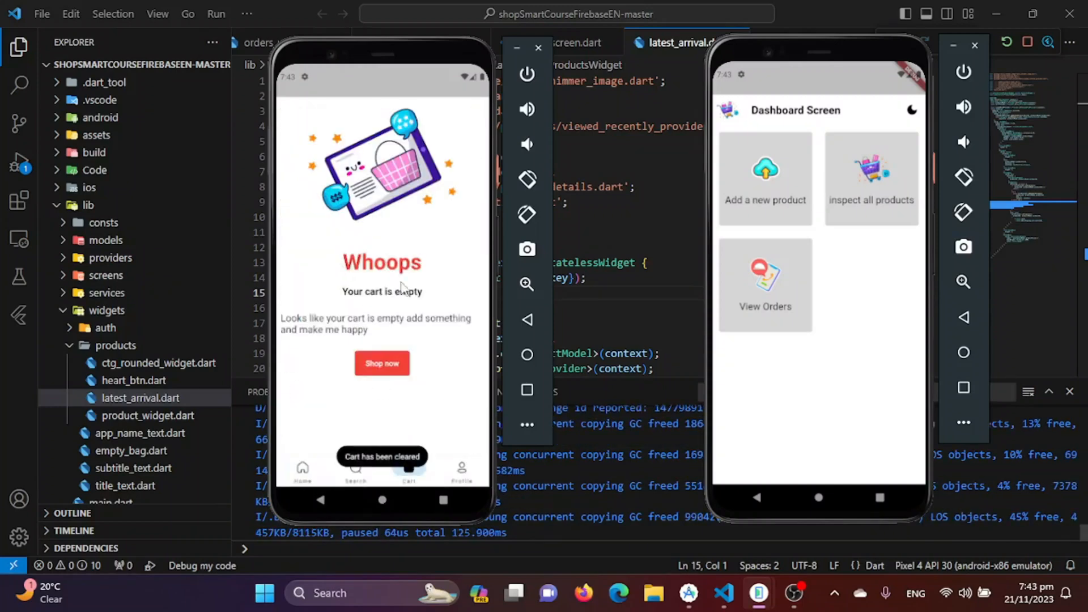
# Add a new Phones product Iphon 15 with the phone photo, price 15000, and upload it
pyautogui.click(764, 176)
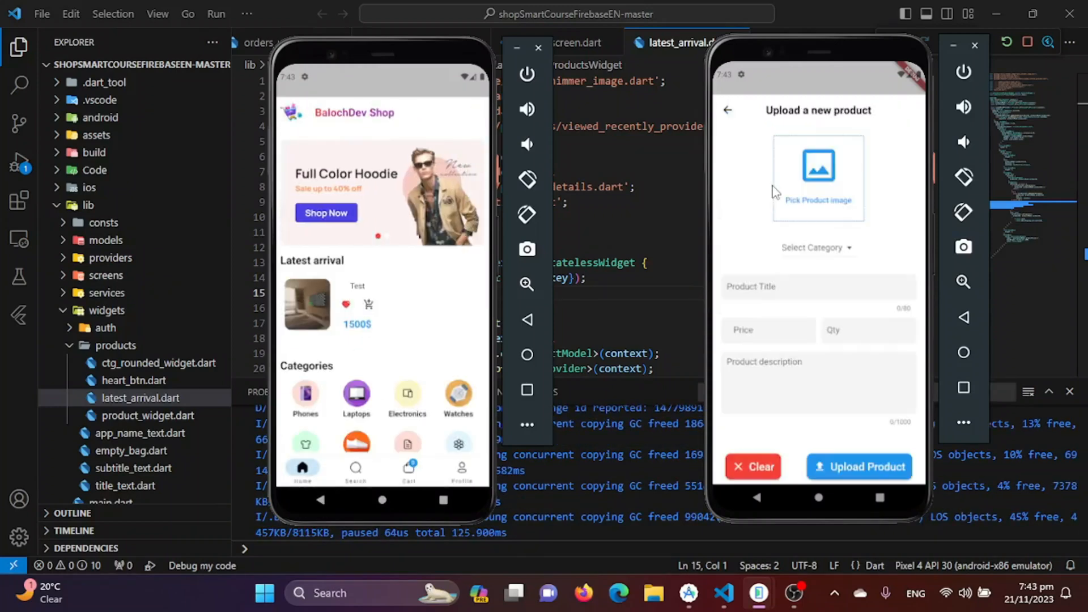
pyautogui.click(817, 166)
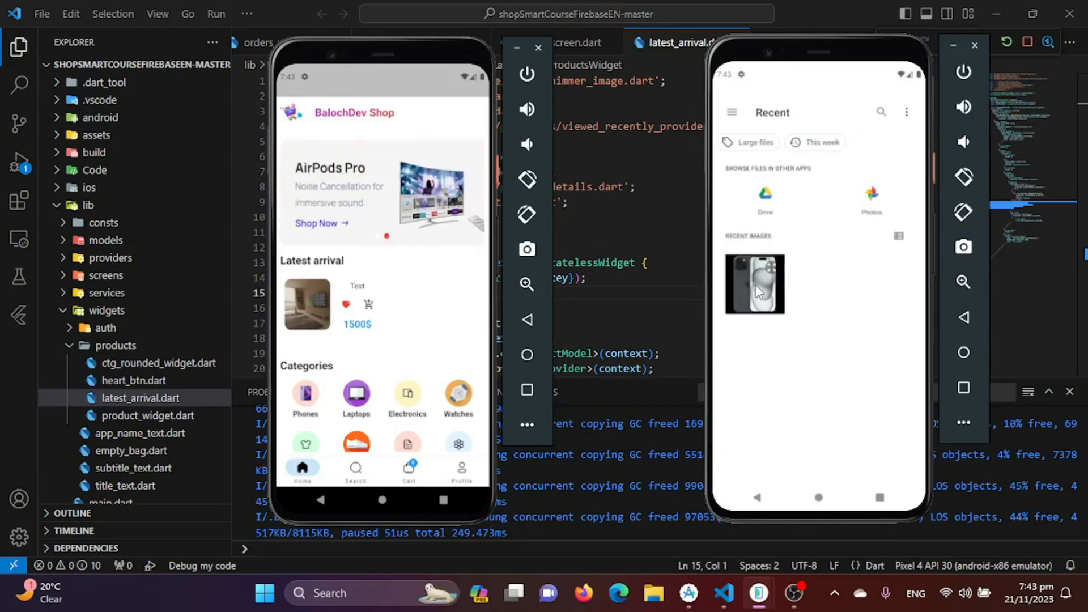
pyautogui.click(753, 284)
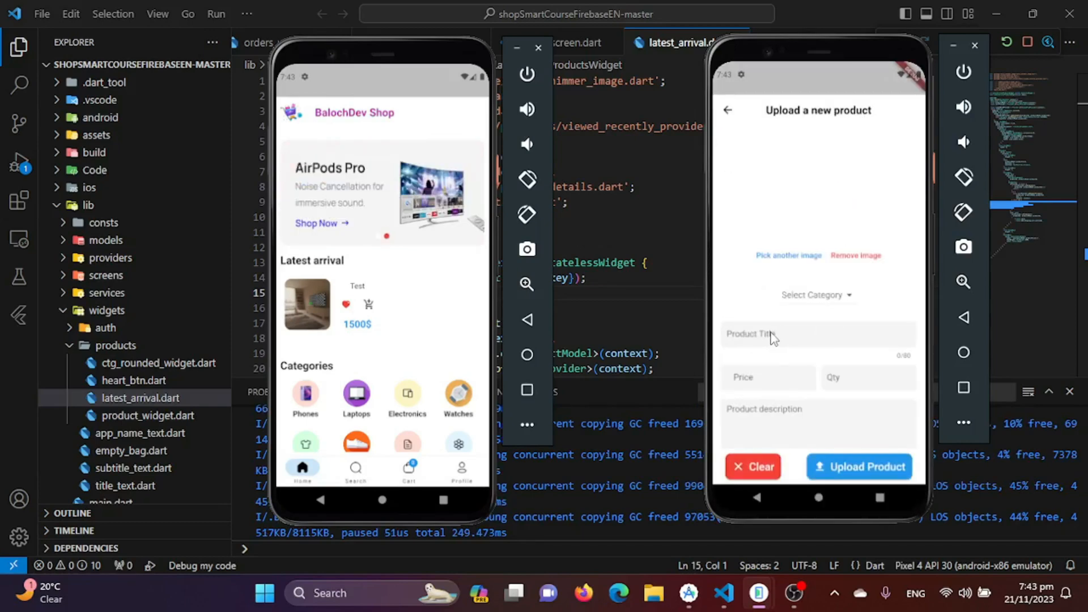
pyautogui.click(817, 333)
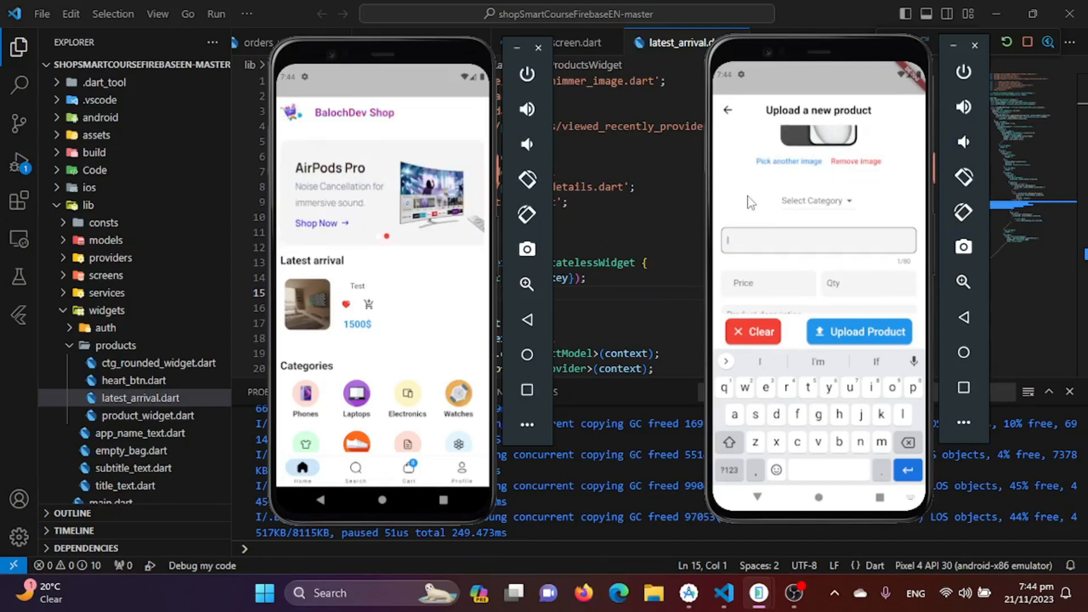
pyautogui.write('Iphon 15')
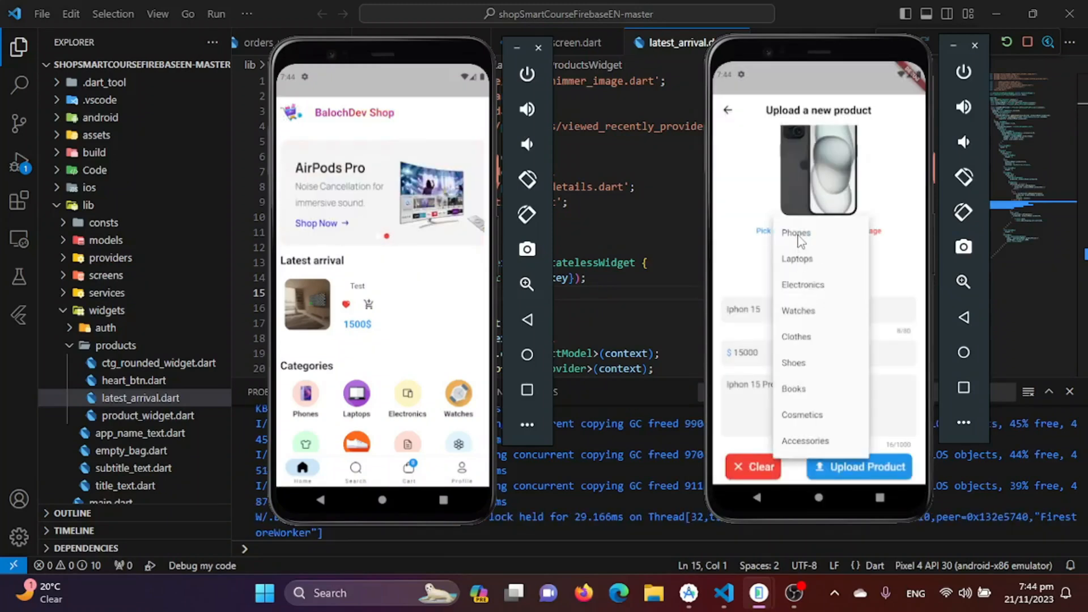
pyautogui.click(857, 465)
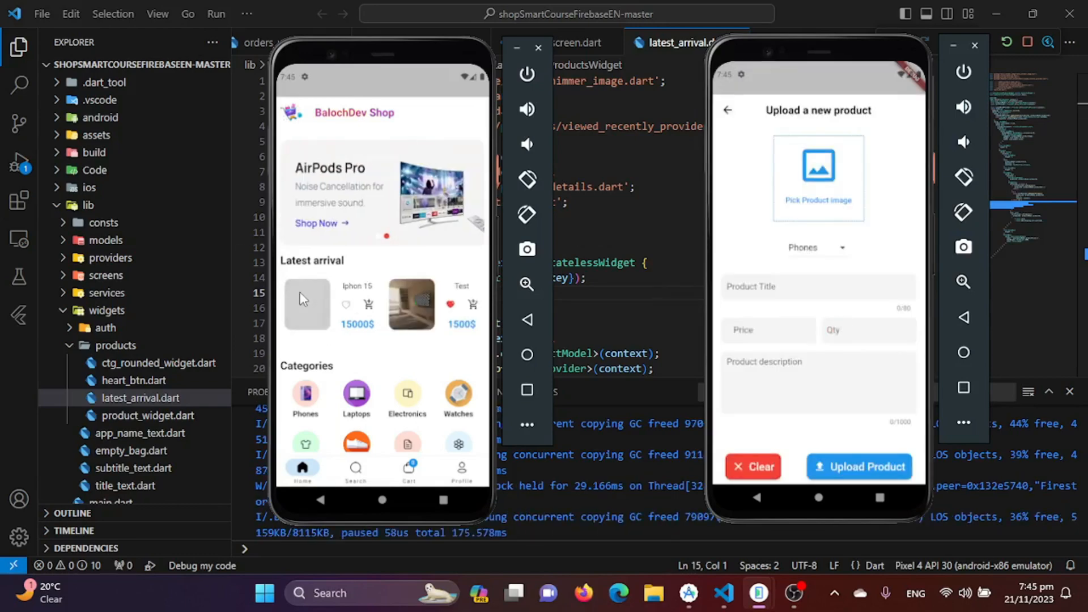
# Wishlist the Iphon 15, visit Profile and log out of the current account
pyautogui.click(307, 304)
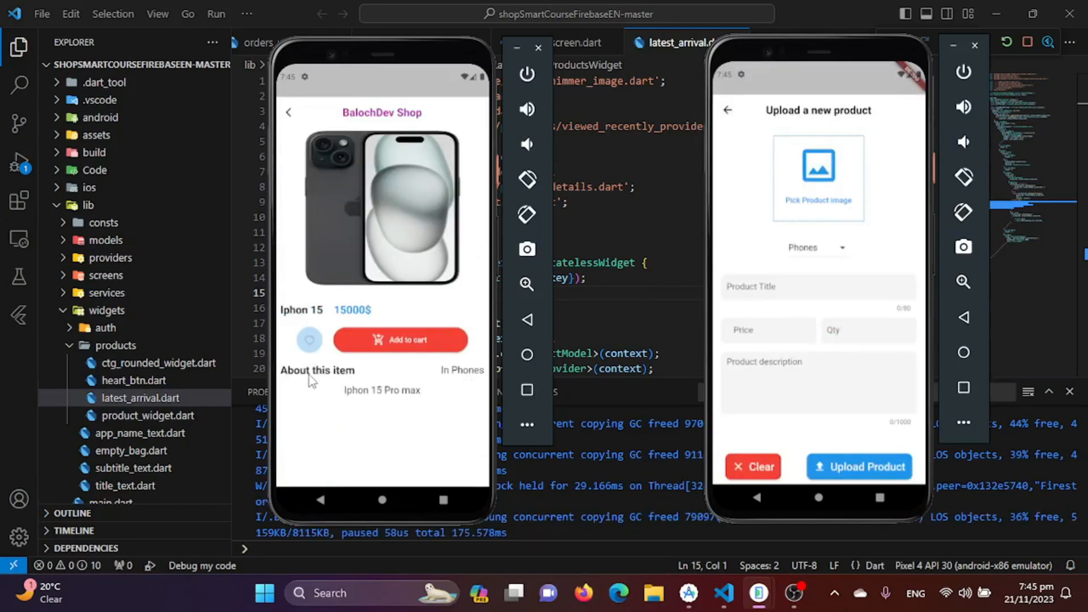
pyautogui.click(400, 339)
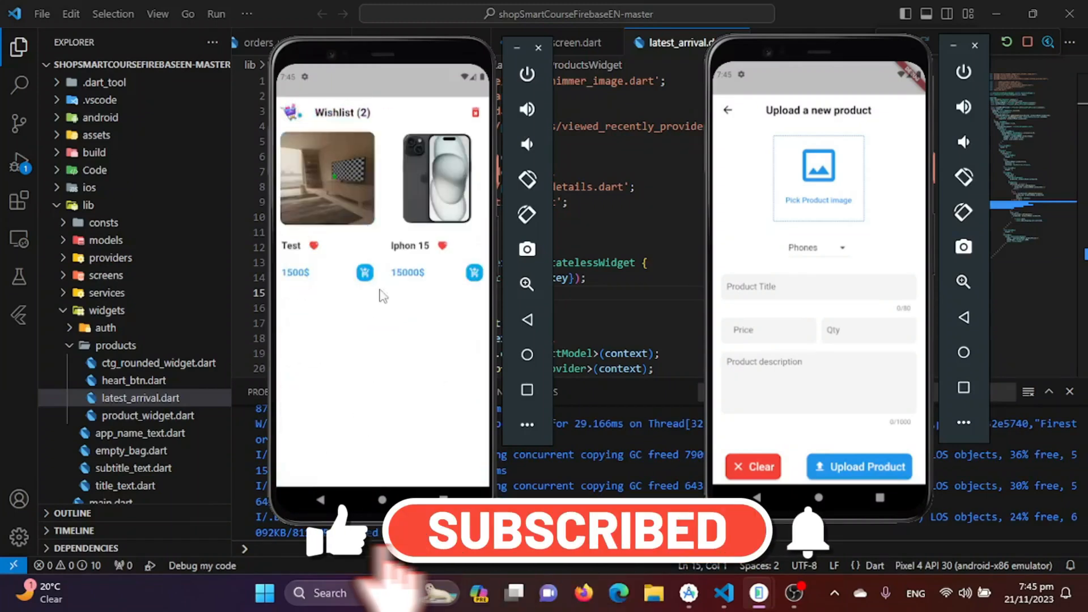
pyautogui.click(460, 472)
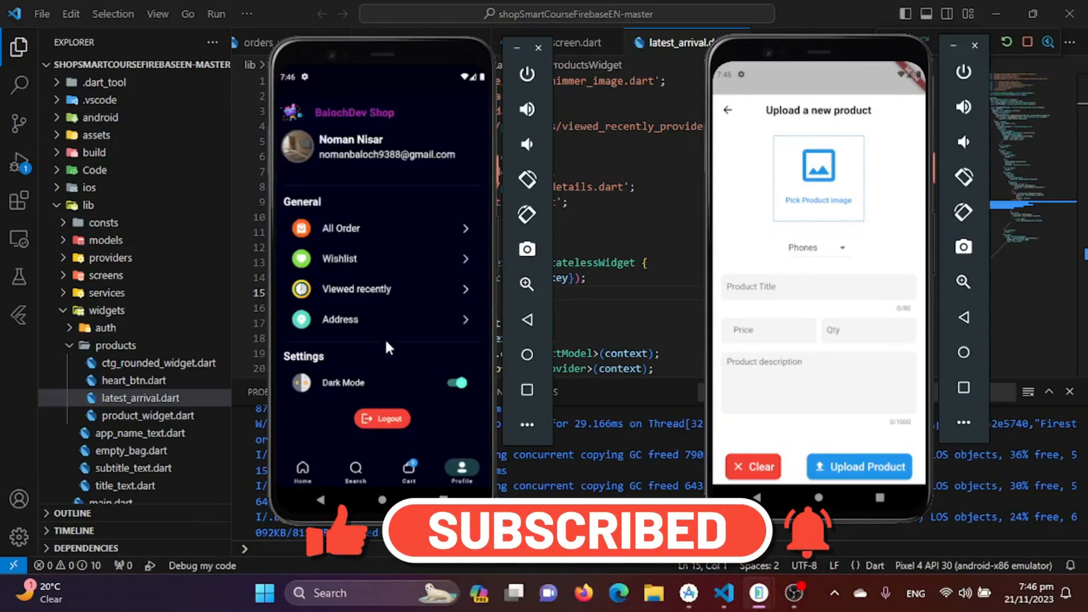
pyautogui.click(357, 289)
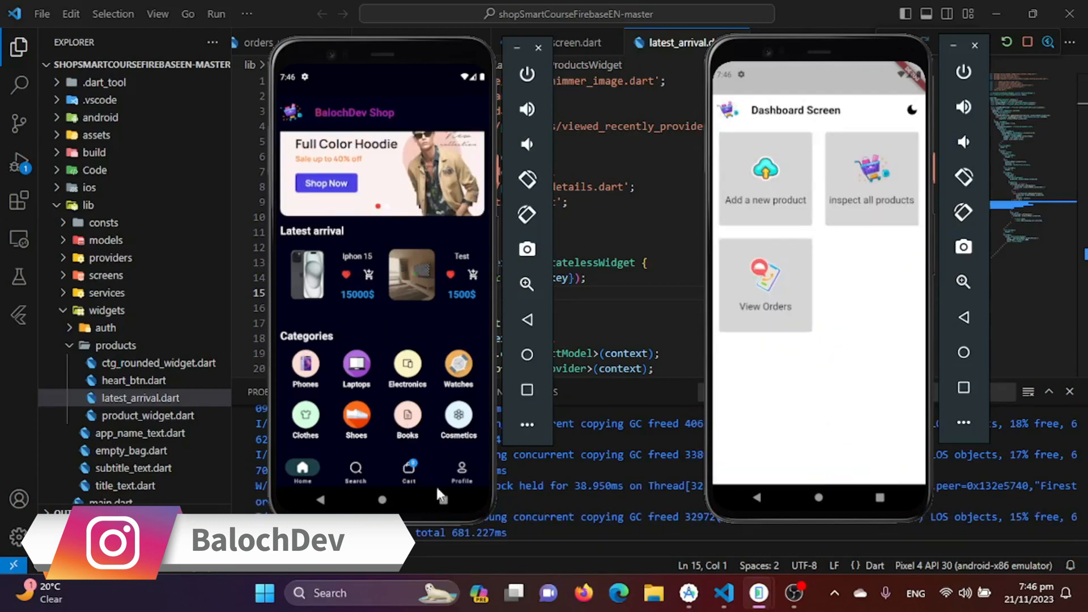
pyautogui.click(460, 469)
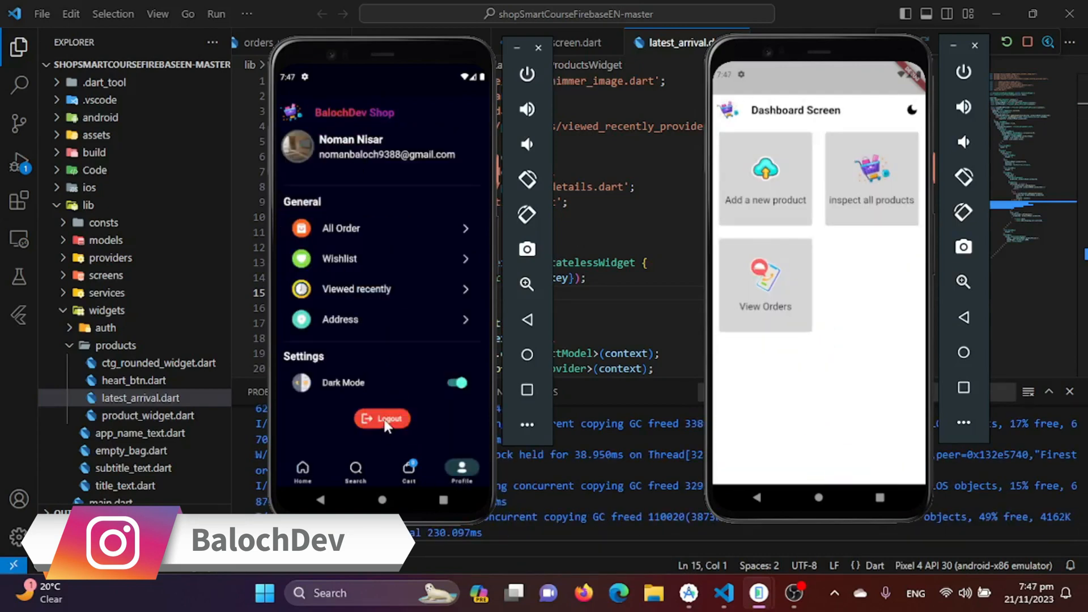
pyautogui.click(381, 418)
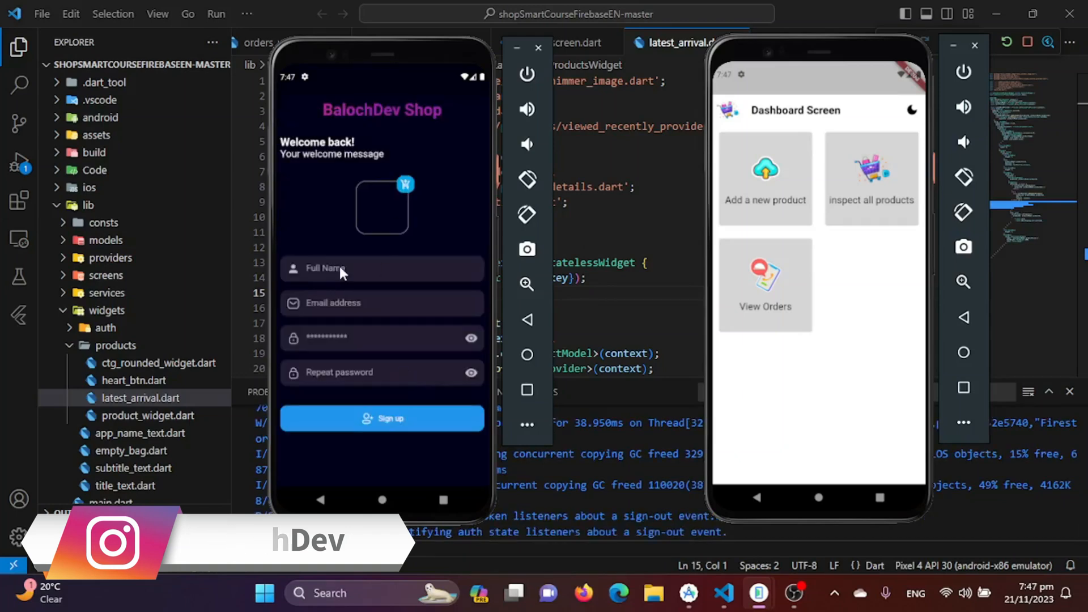
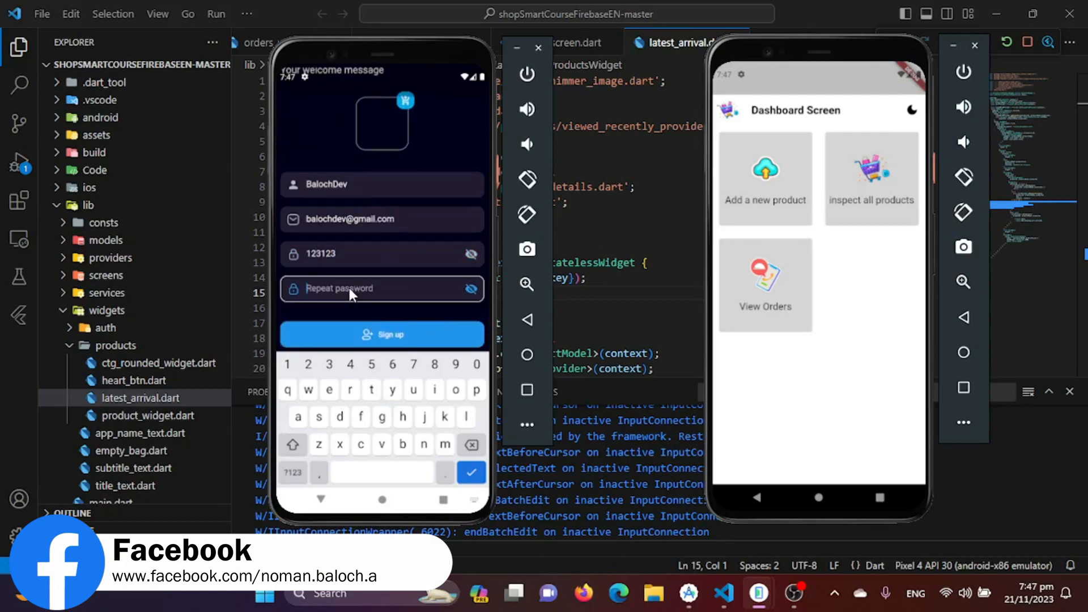
# Register the balochd account with a profile image and continue into the shop home
pyautogui.click(382, 334)
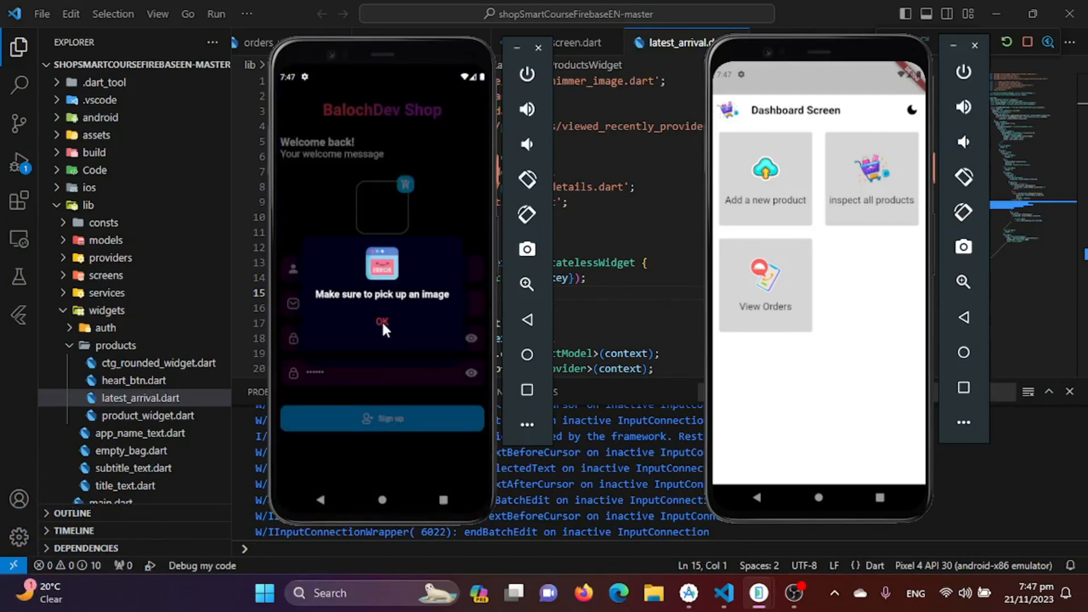
pyautogui.click(382, 321)
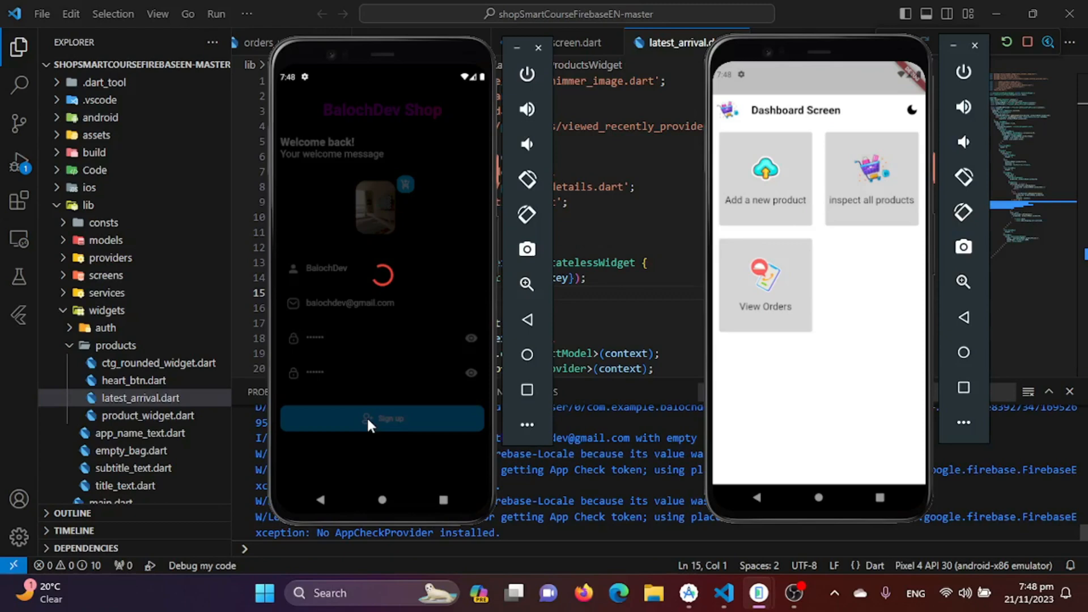
pyautogui.click(381, 418)
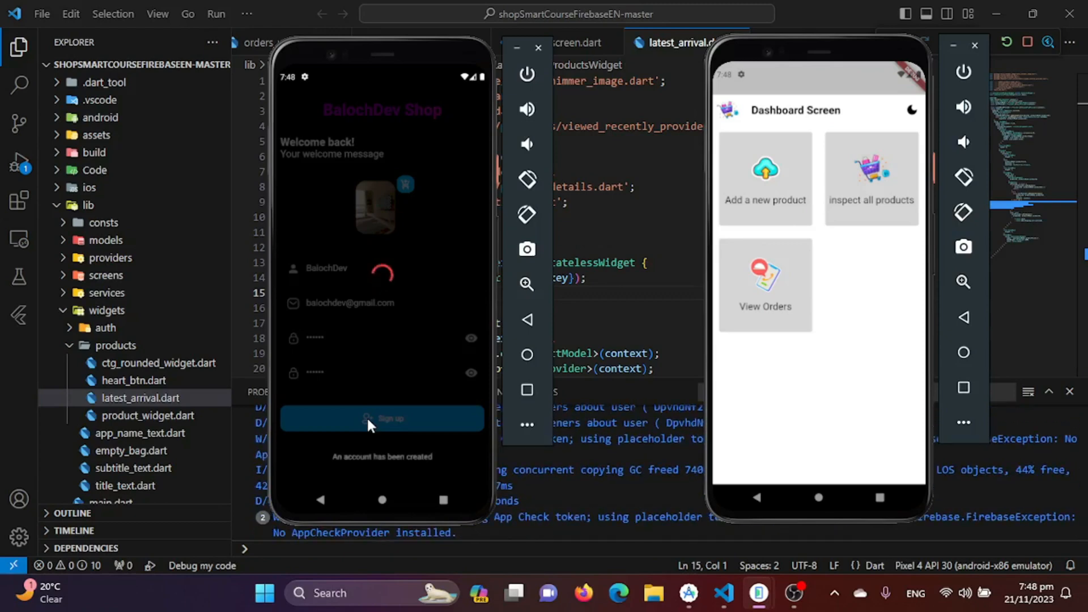
pyautogui.click(381, 418)
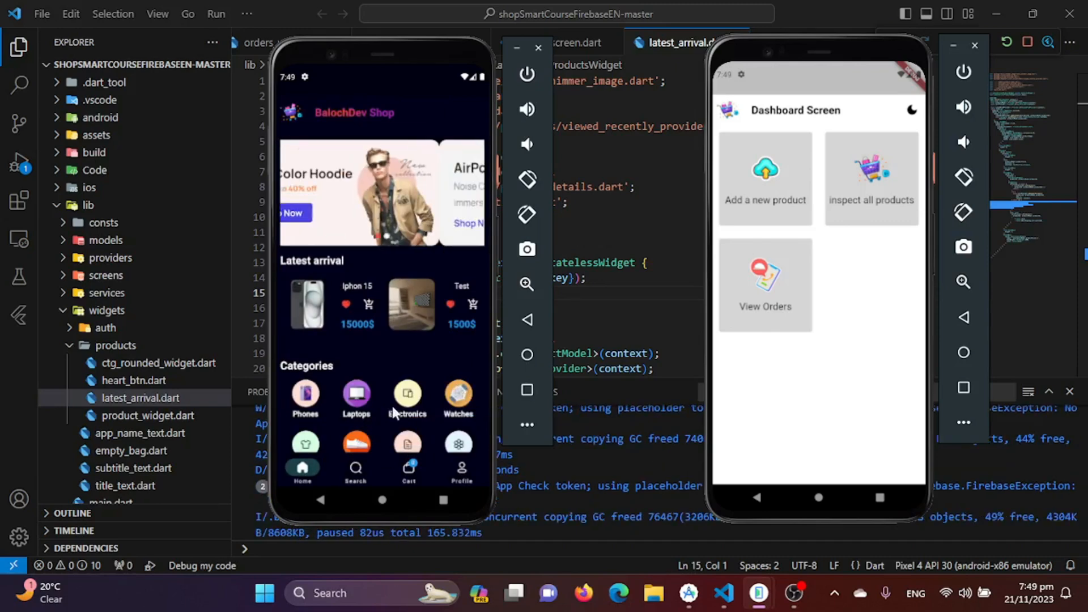
pyautogui.click(460, 466)
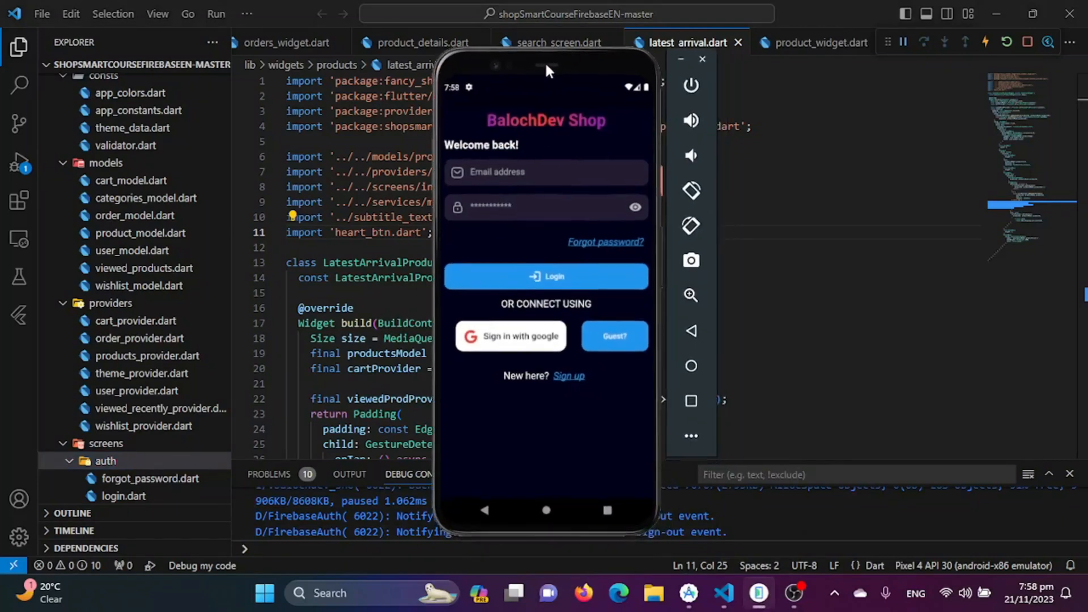
pyautogui.moveTo(563, 317)
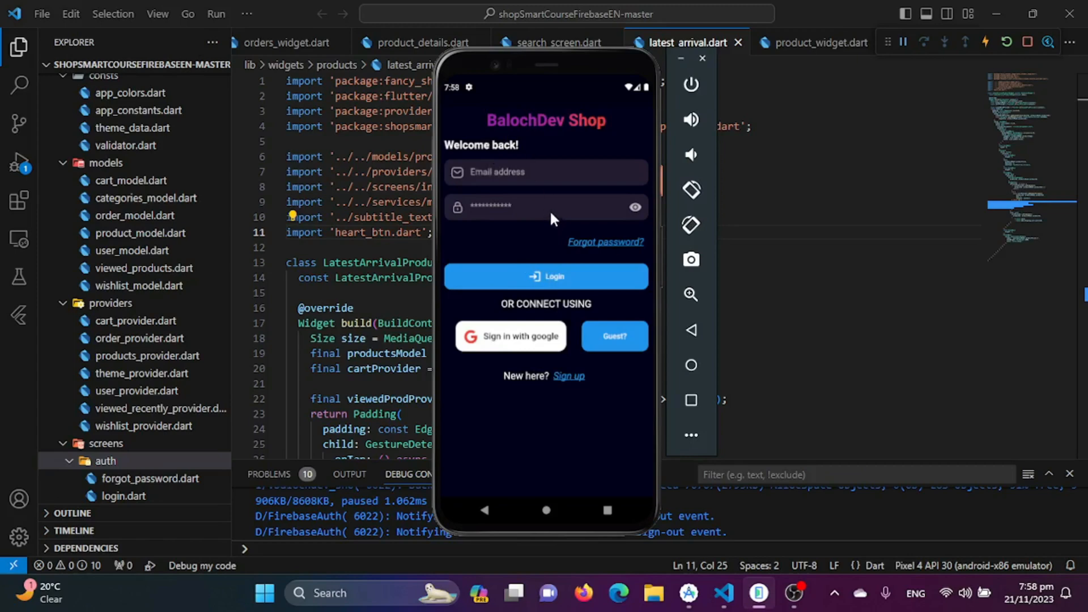
pyautogui.moveTo(537, 362)
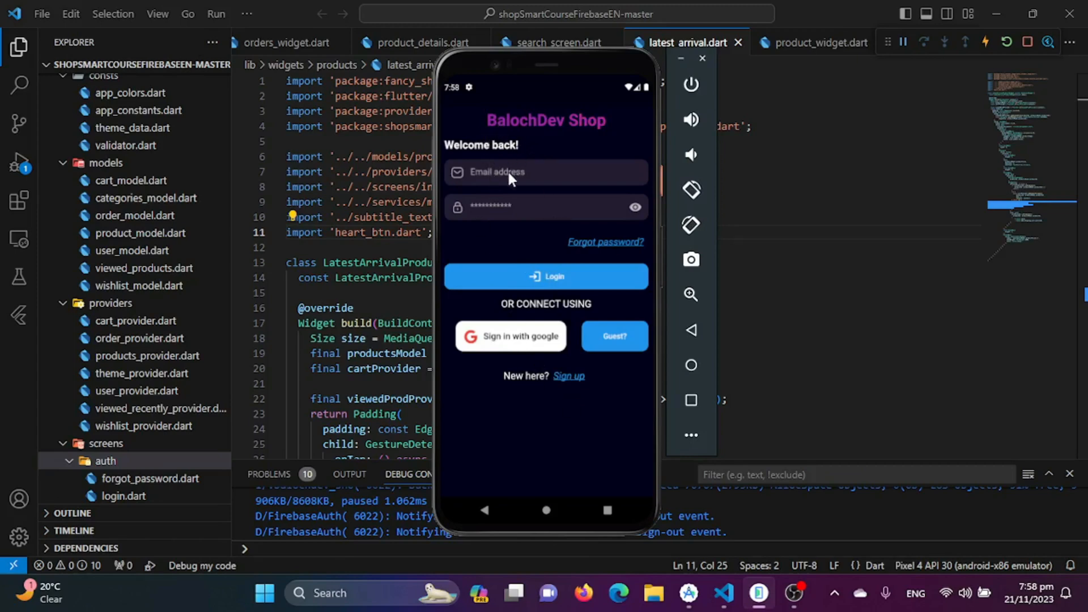
# Enter a password on the Welcome back login screen without completing sign-in
pyautogui.click(545, 206)
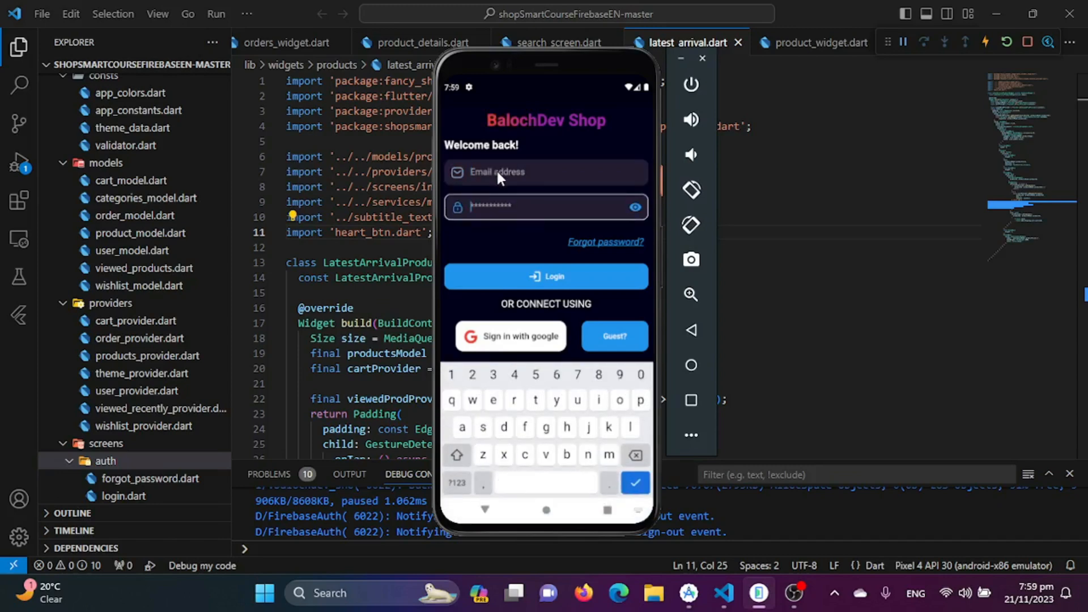
pyautogui.moveTo(520, 238)
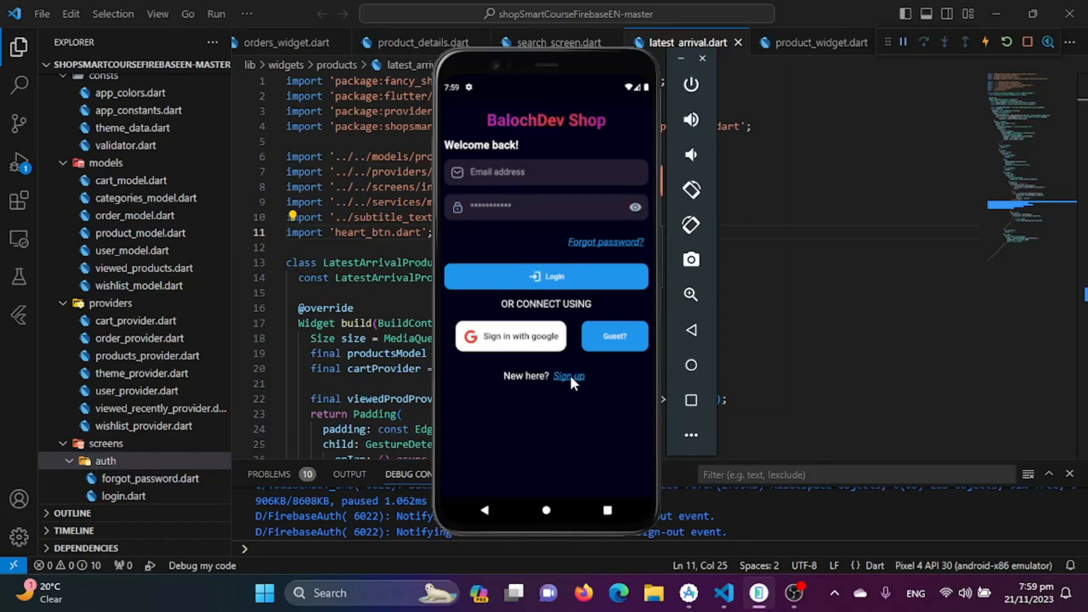
pyautogui.click(567, 375)
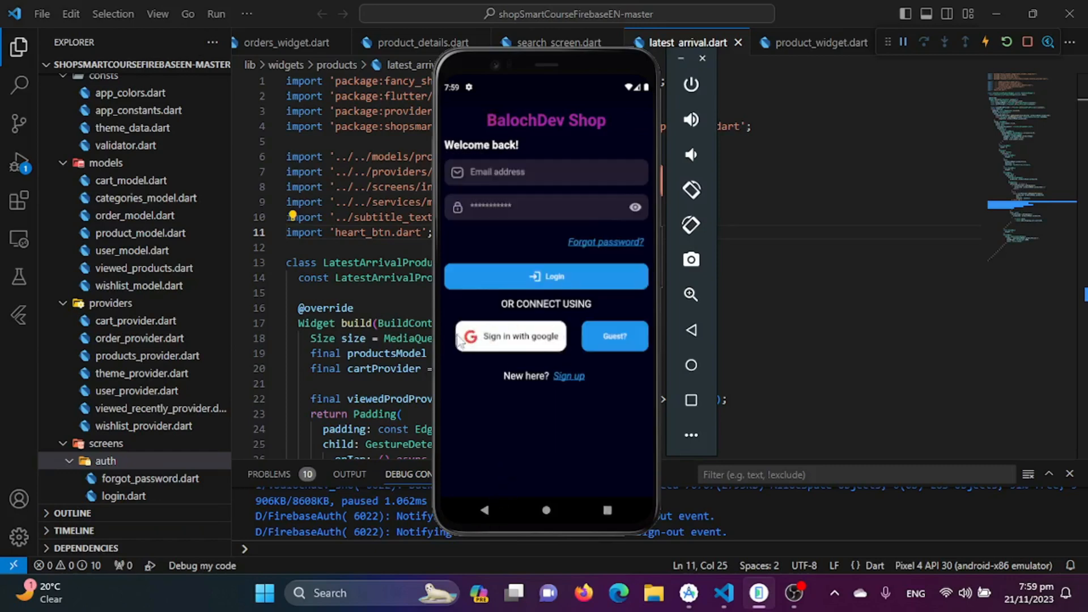
pyautogui.moveTo(517, 344)
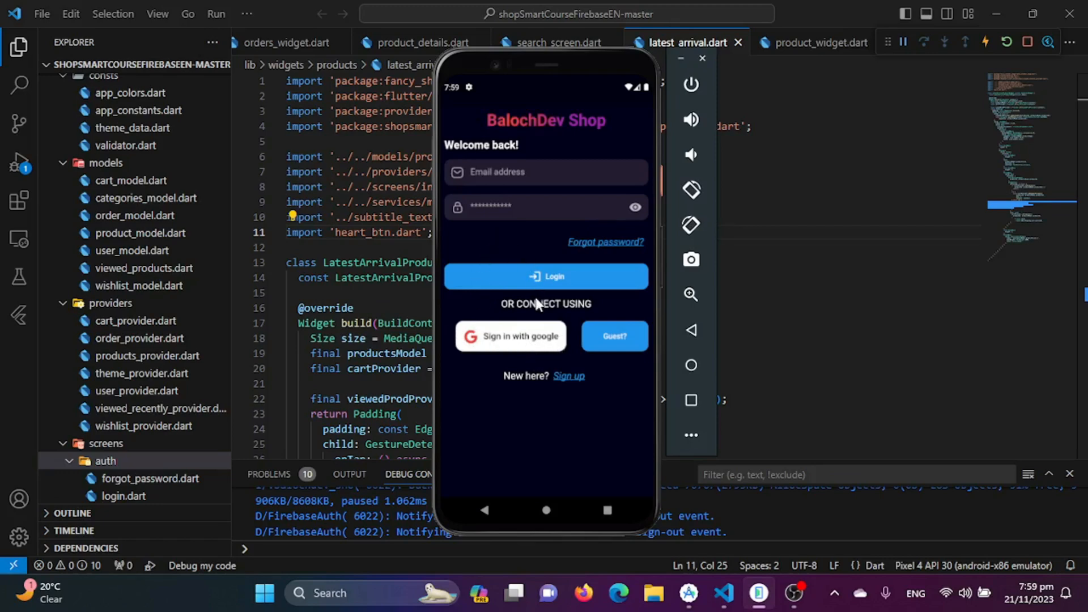
pyautogui.moveTo(489, 292)
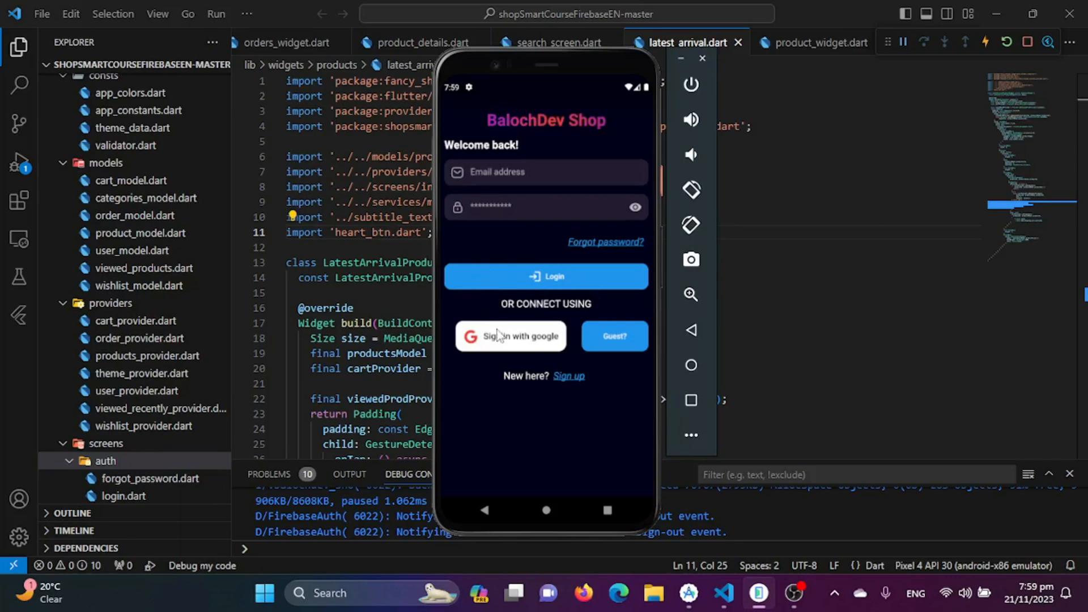
pyautogui.moveTo(490, 313)
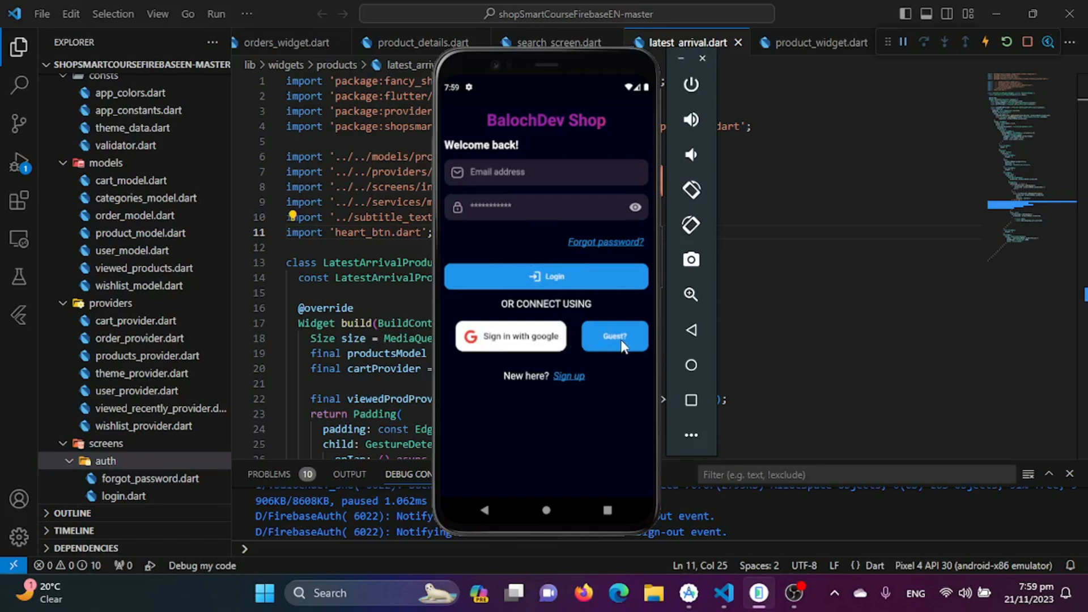
pyautogui.moveTo(609, 347)
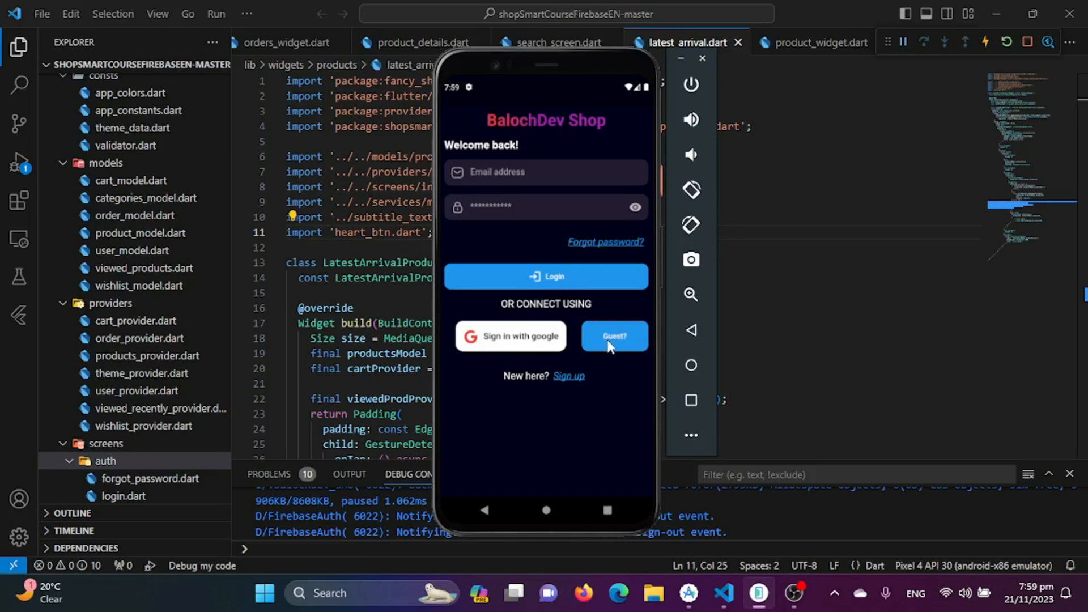
pyautogui.moveTo(622, 347)
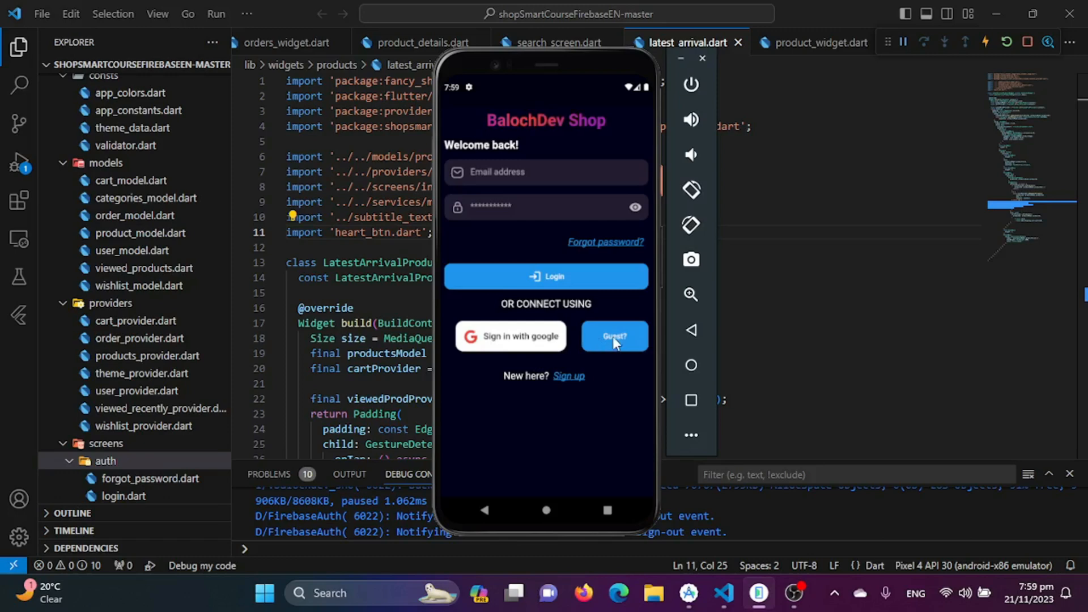
# Enter as Guest, browse Phones and dismiss the login-required alert on favouriting Iphon 15
pyautogui.click(613, 335)
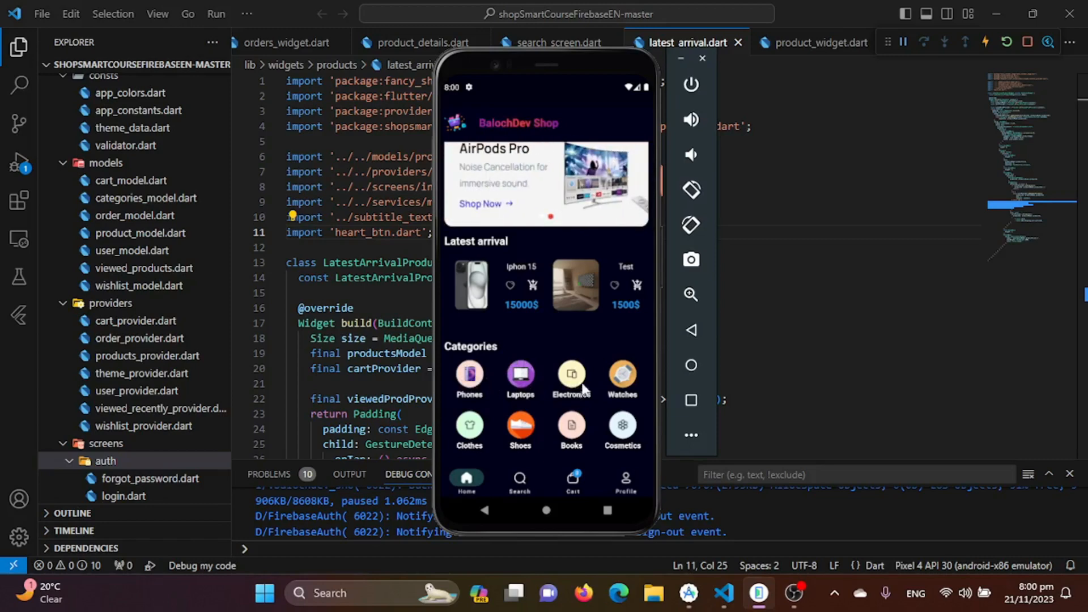
pyautogui.moveTo(561, 443)
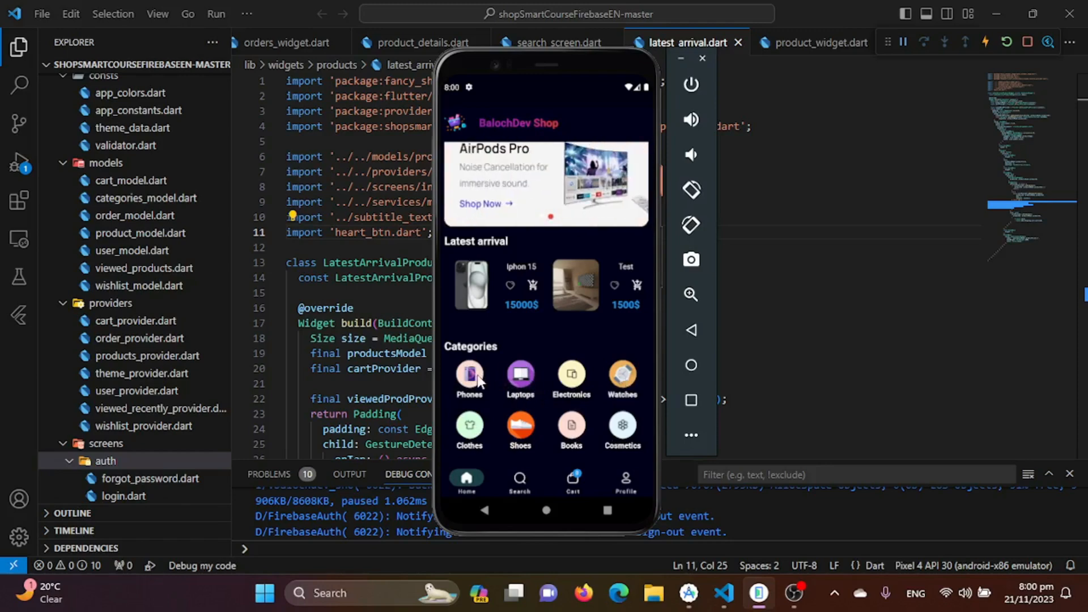
pyautogui.click(469, 375)
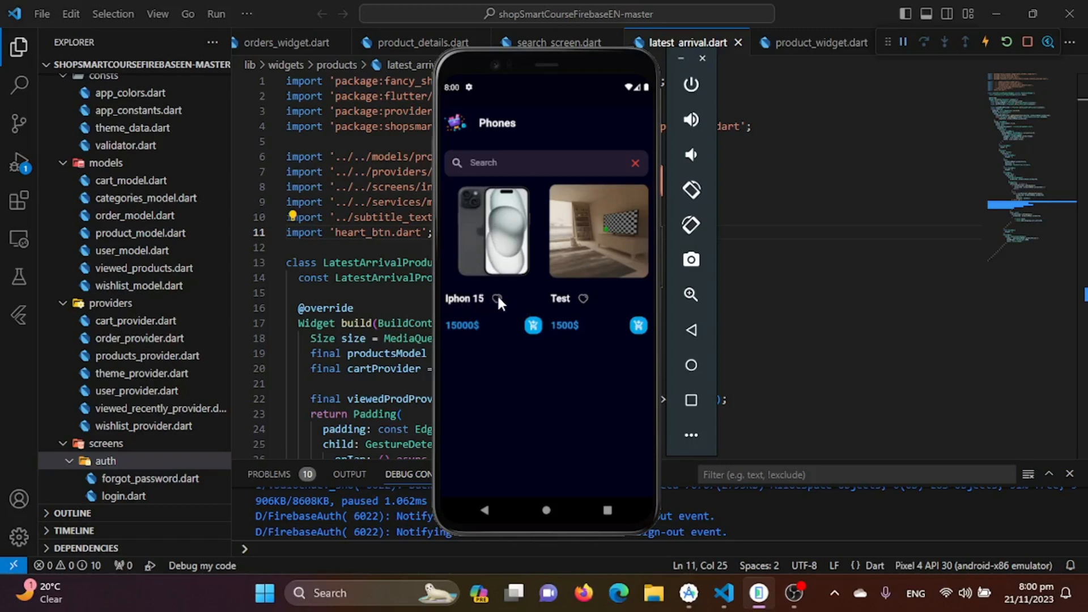
pyautogui.click(532, 325)
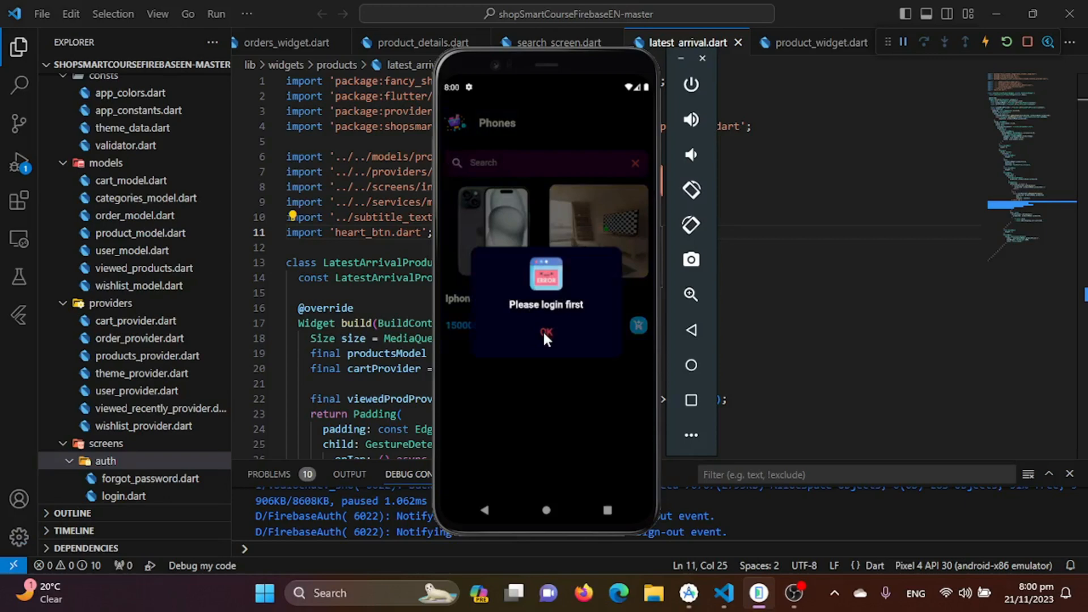
pyautogui.click(545, 330)
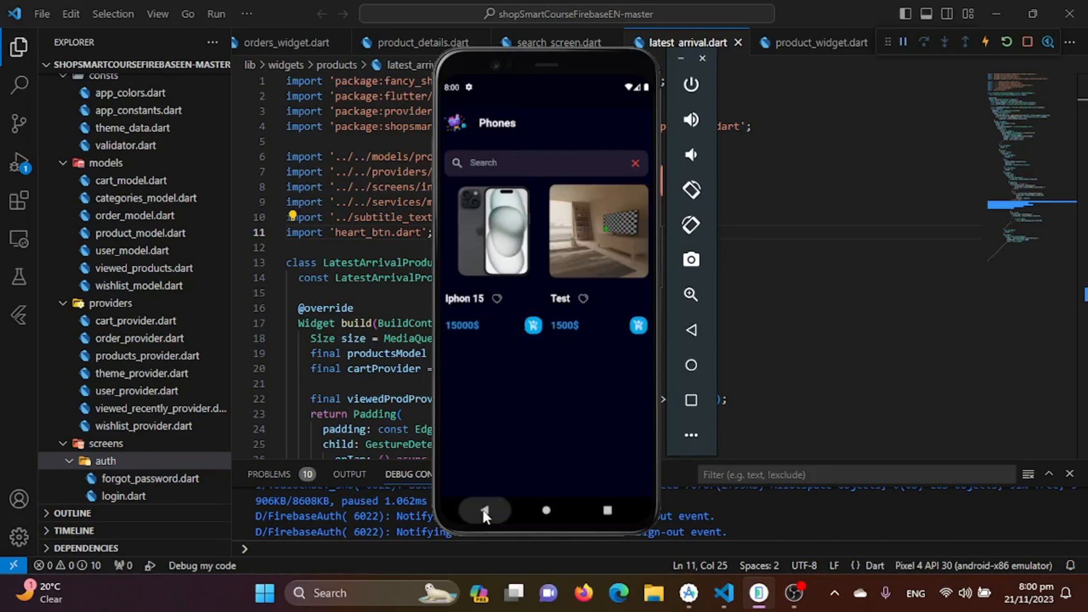
# Return to the home page and browse the Laptops category
pyautogui.click(484, 510)
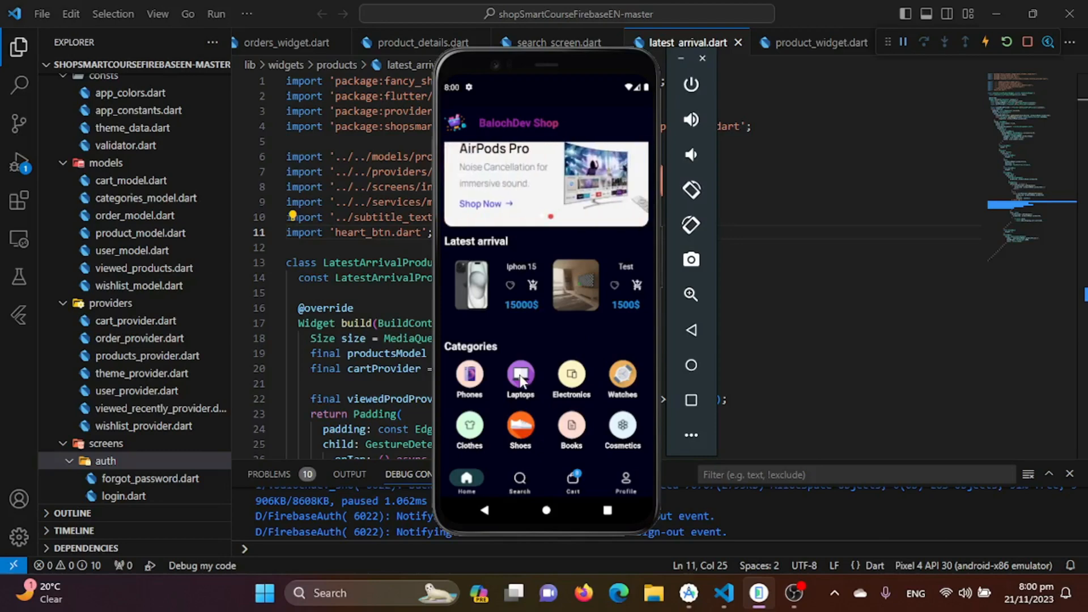
pyautogui.click(520, 372)
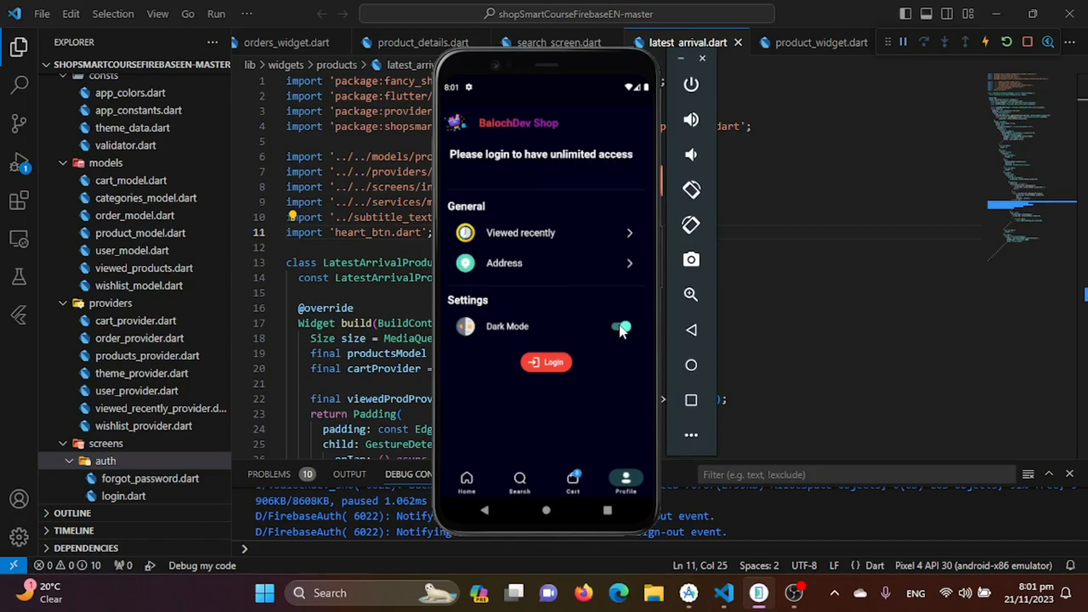
# Toggle Dark Mode off and back on, then go to the login screen
pyautogui.click(620, 326)
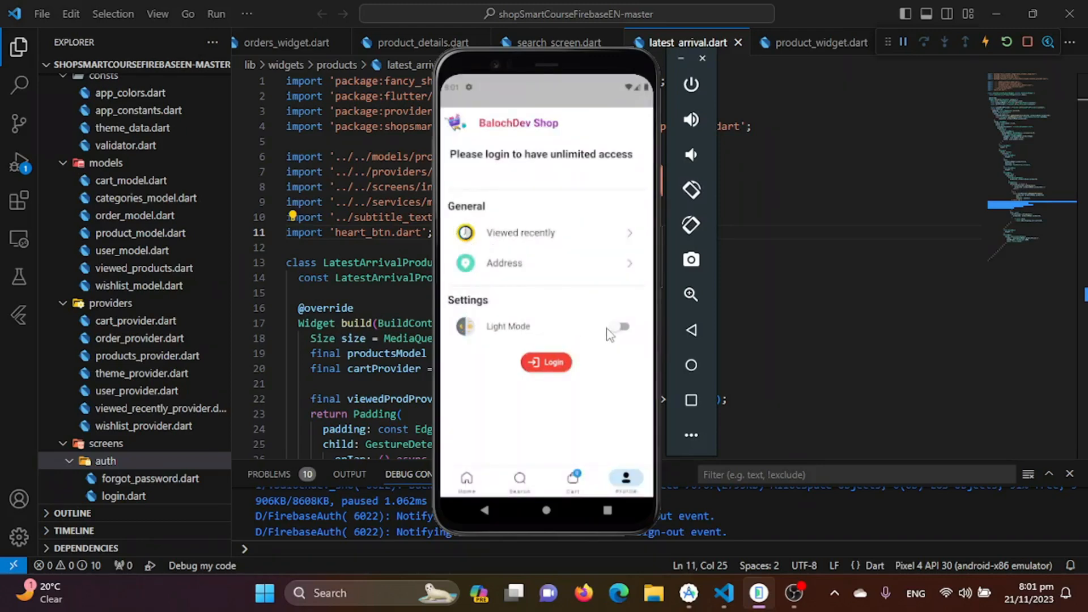
pyautogui.click(621, 327)
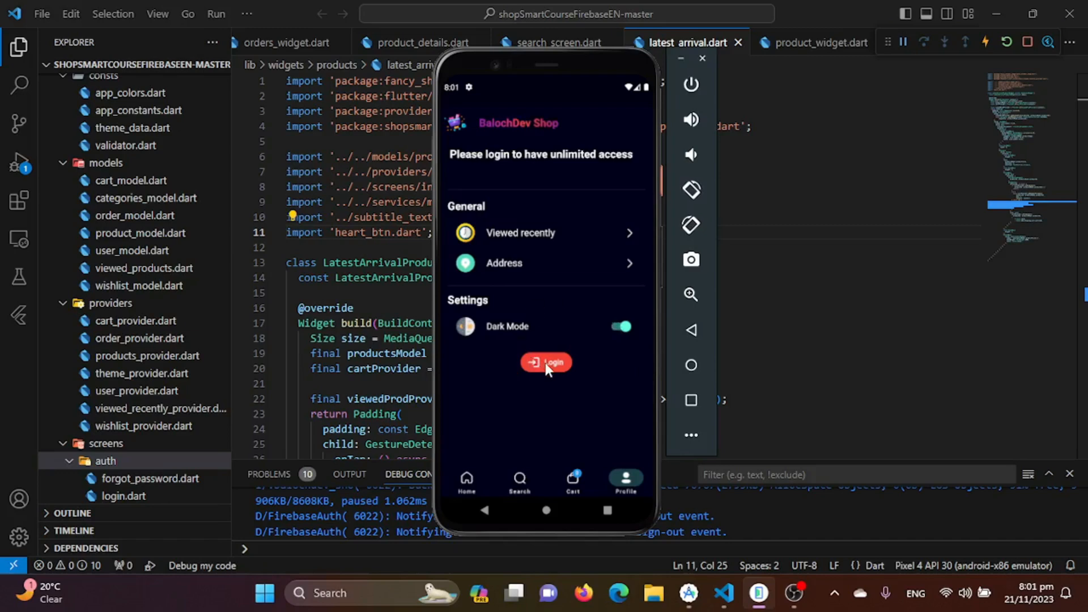
pyautogui.click(545, 363)
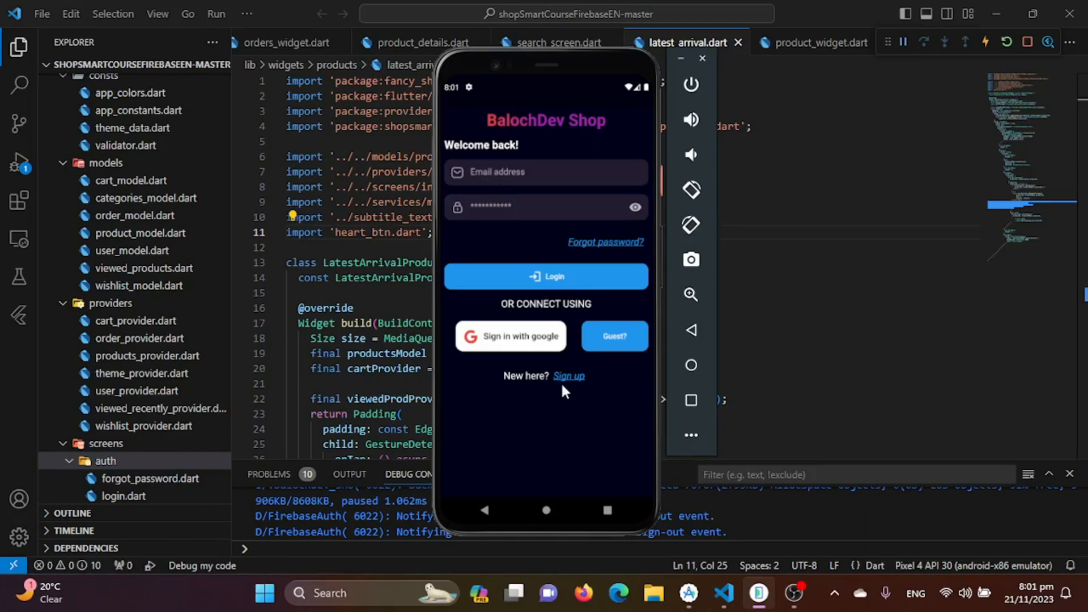
# Sign in with the 'noma' account email and password to reach the home page
pyautogui.click(567, 375)
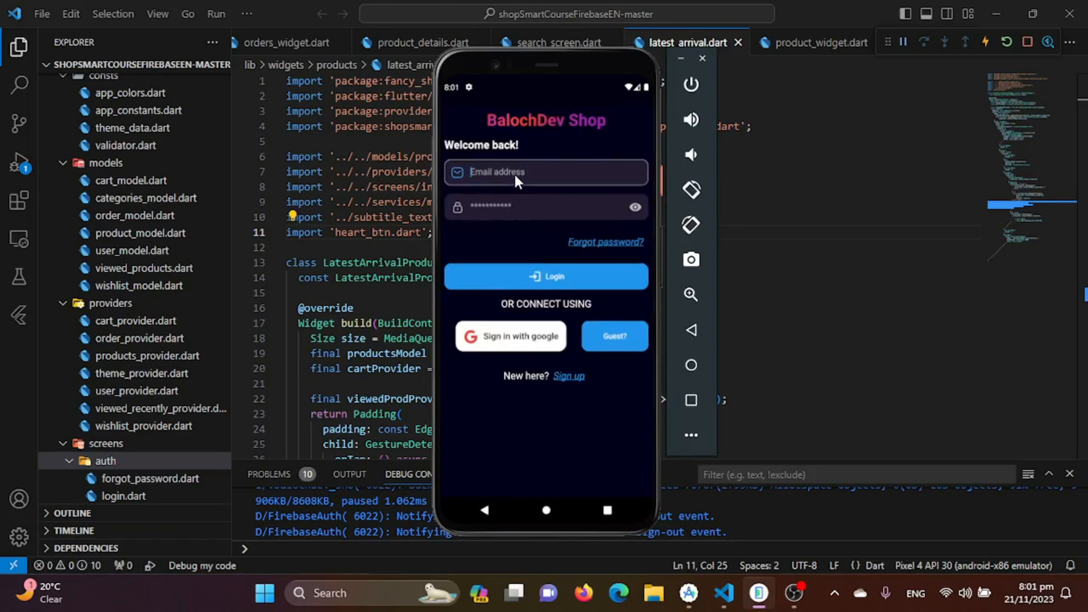
pyautogui.click(545, 171)
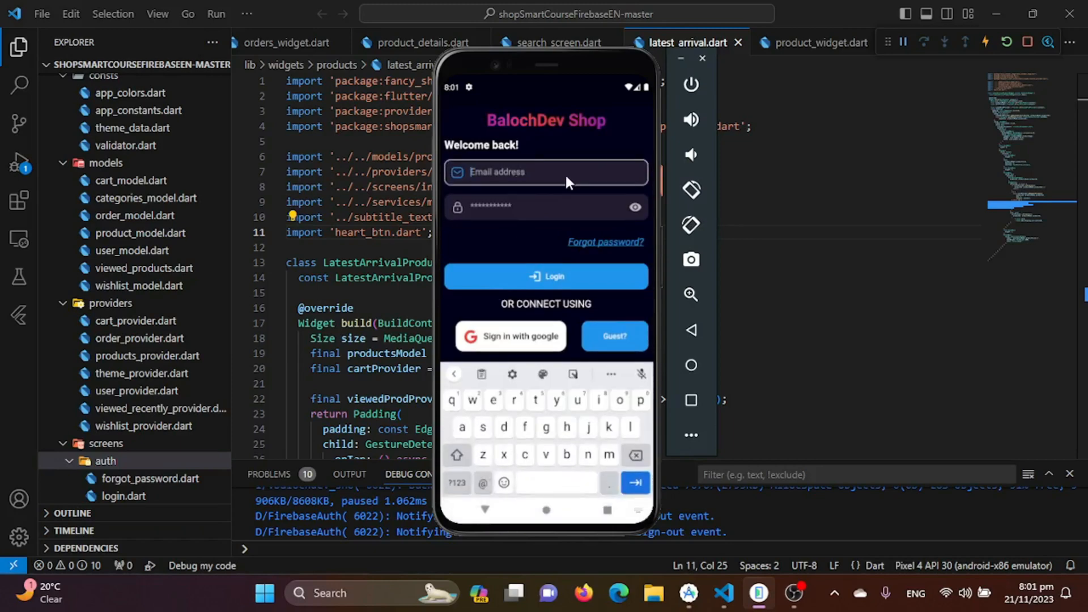
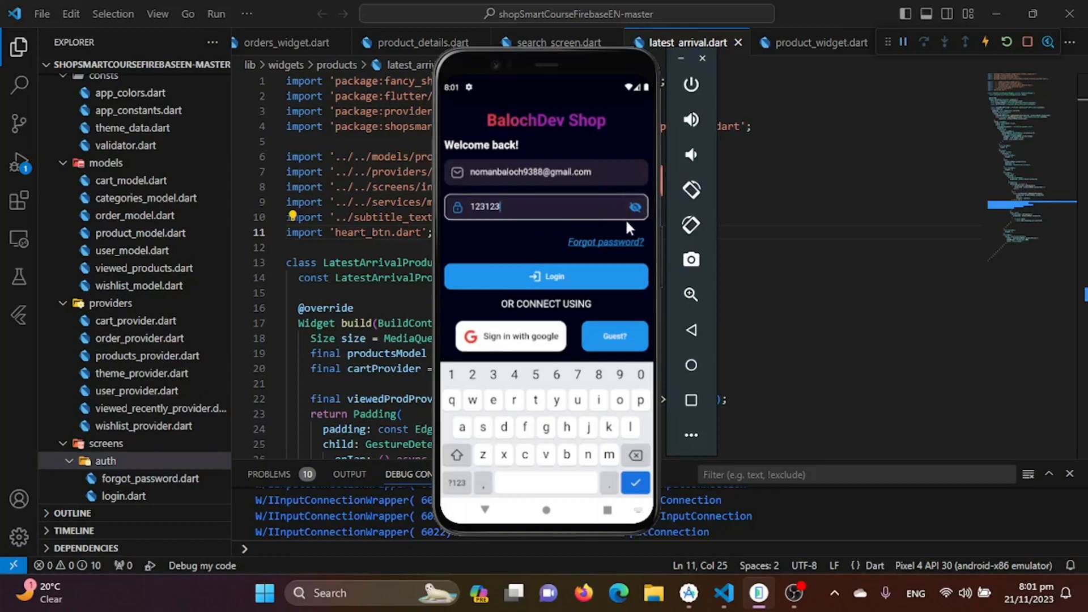
pyautogui.moveTo(624, 252)
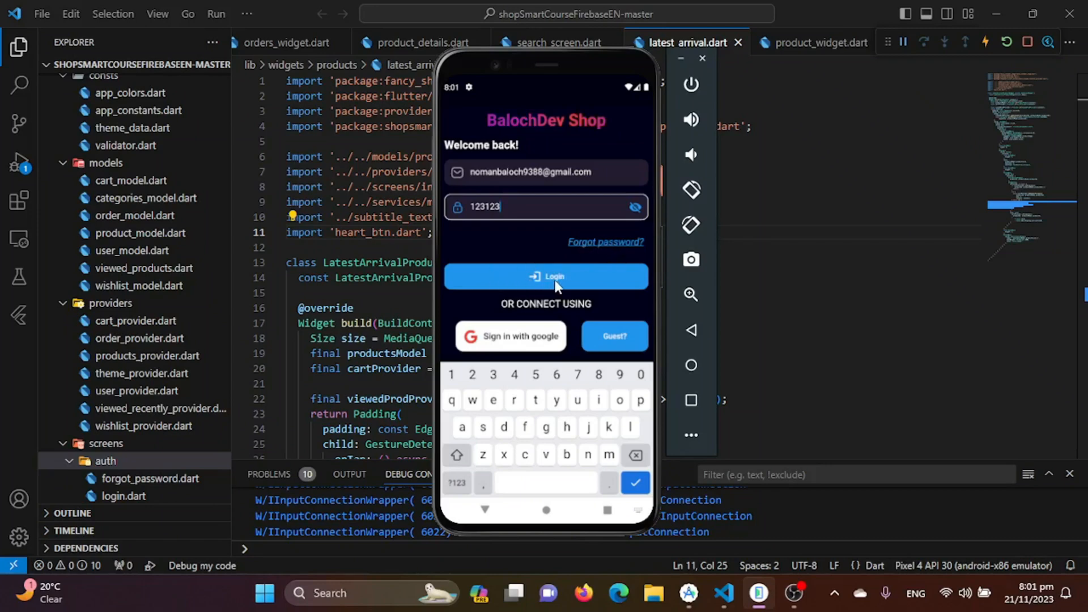
pyautogui.click(545, 276)
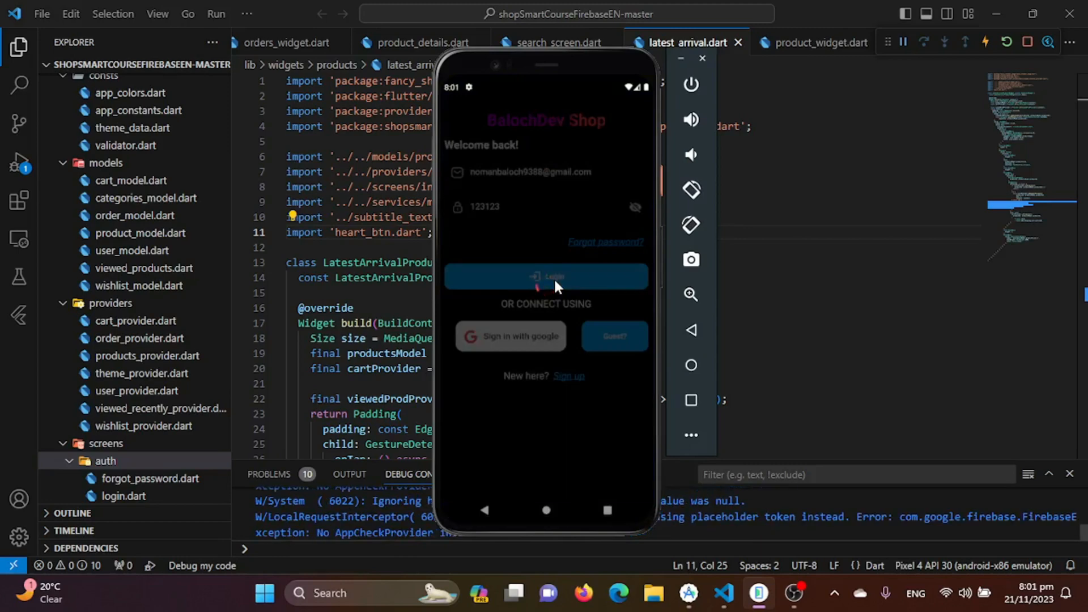
pyautogui.click(546, 276)
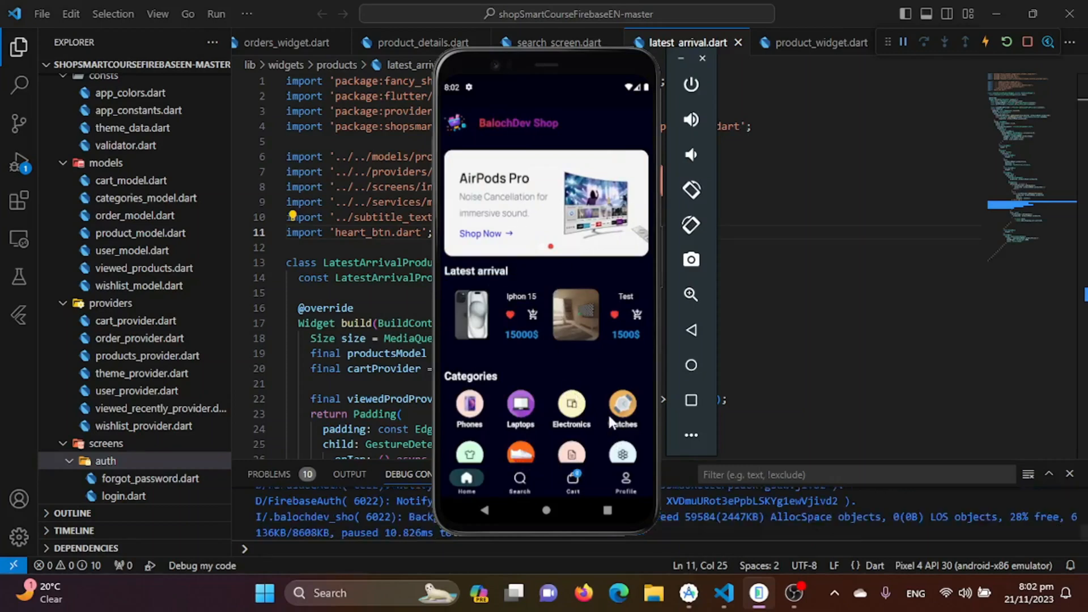
# View all placed orders from the profile page, then head to the Wishlist
pyautogui.click(624, 478)
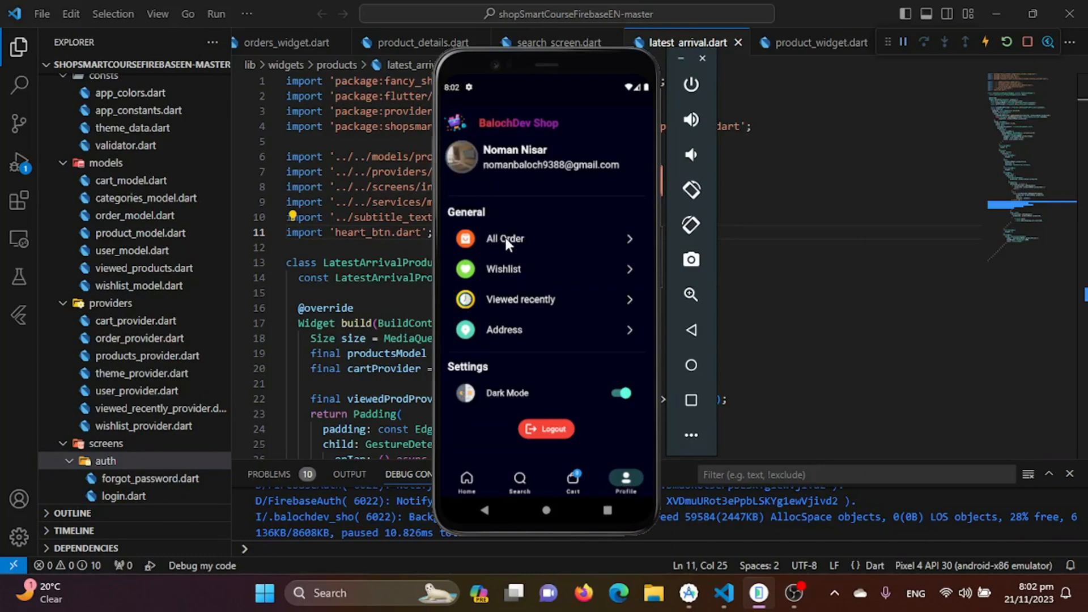
pyautogui.click(504, 238)
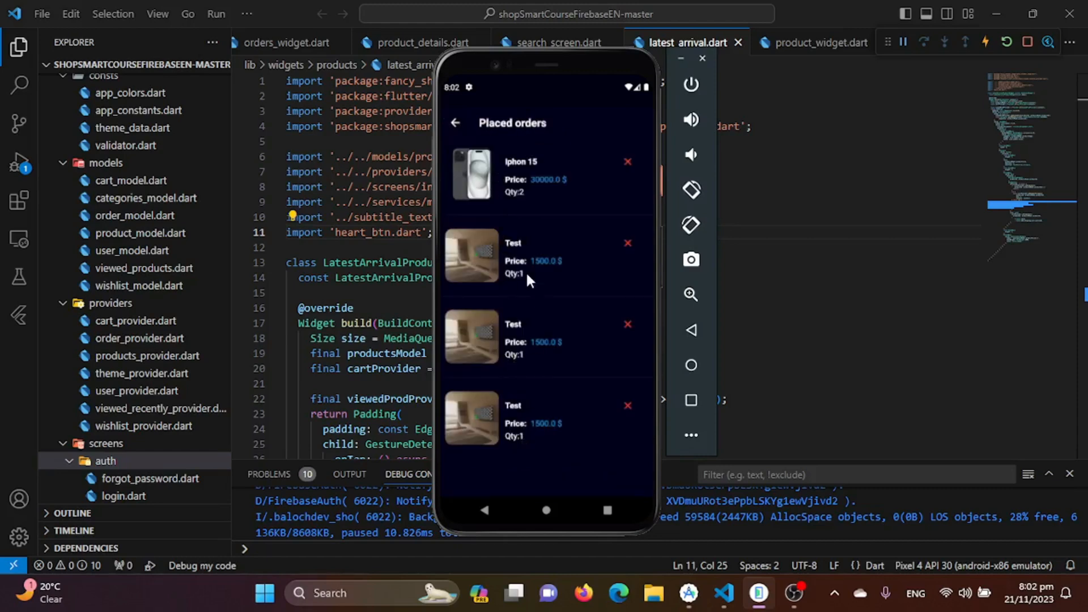
pyautogui.moveTo(497, 185)
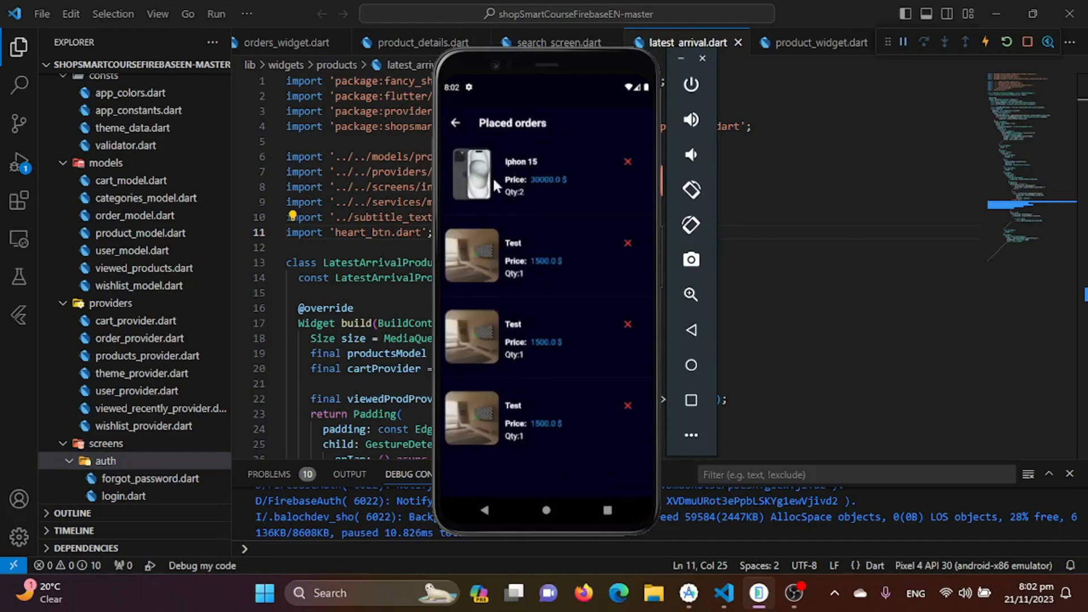
pyautogui.moveTo(458, 146)
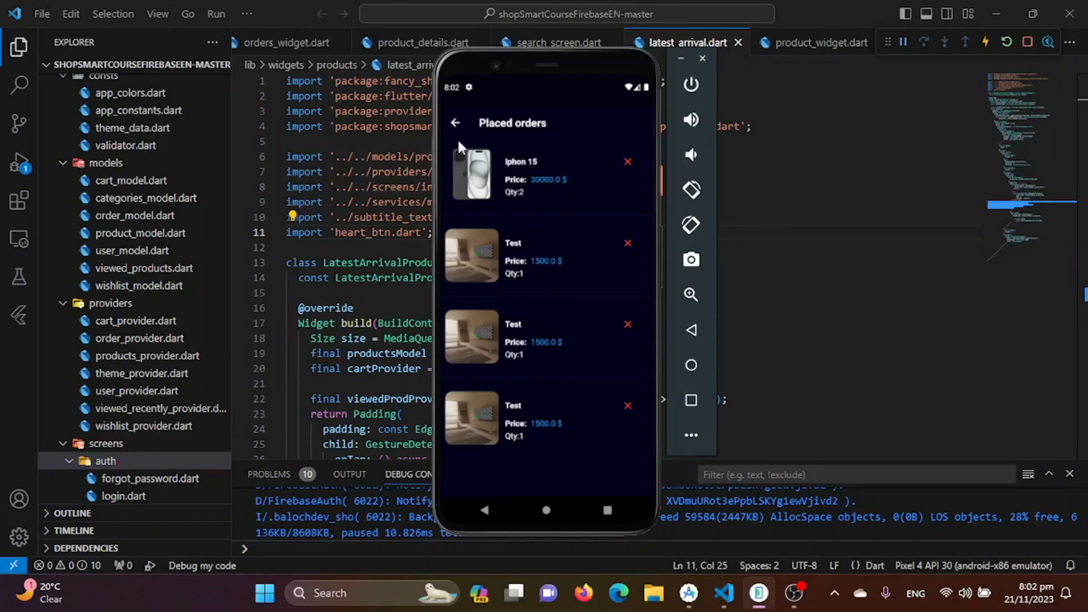
pyautogui.click(624, 479)
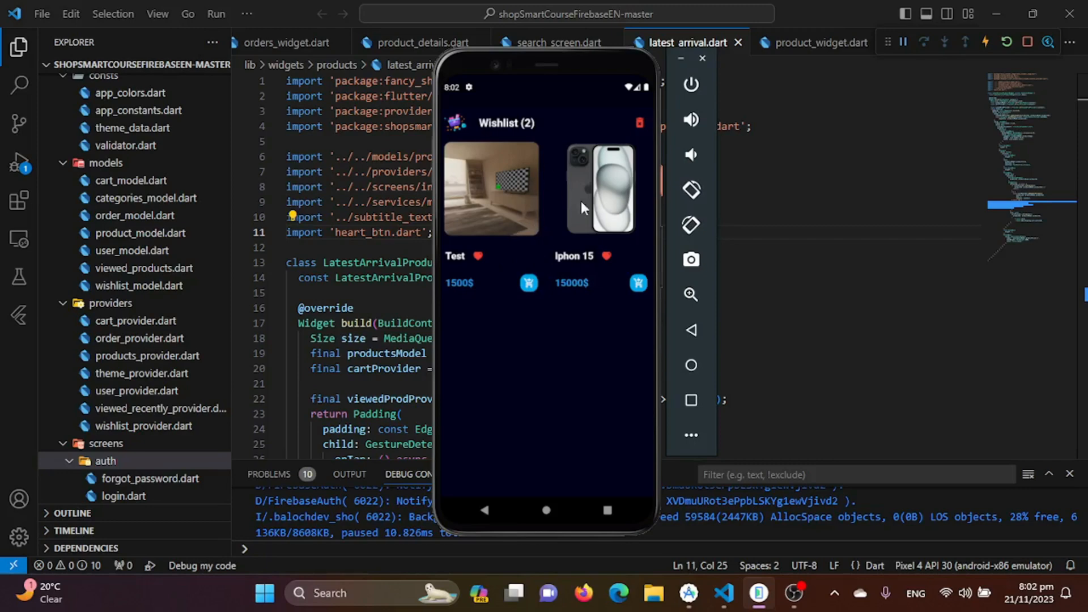
pyautogui.moveTo(505, 249)
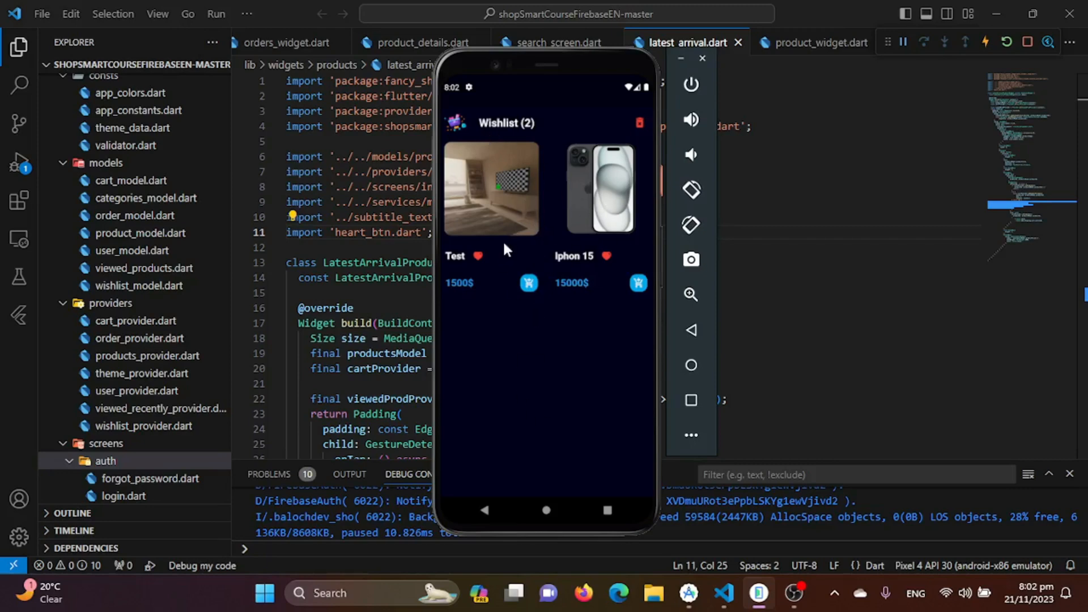
# Clear the whole wishlist and confirm in the Clear Wishlist dialog
pyautogui.click(638, 123)
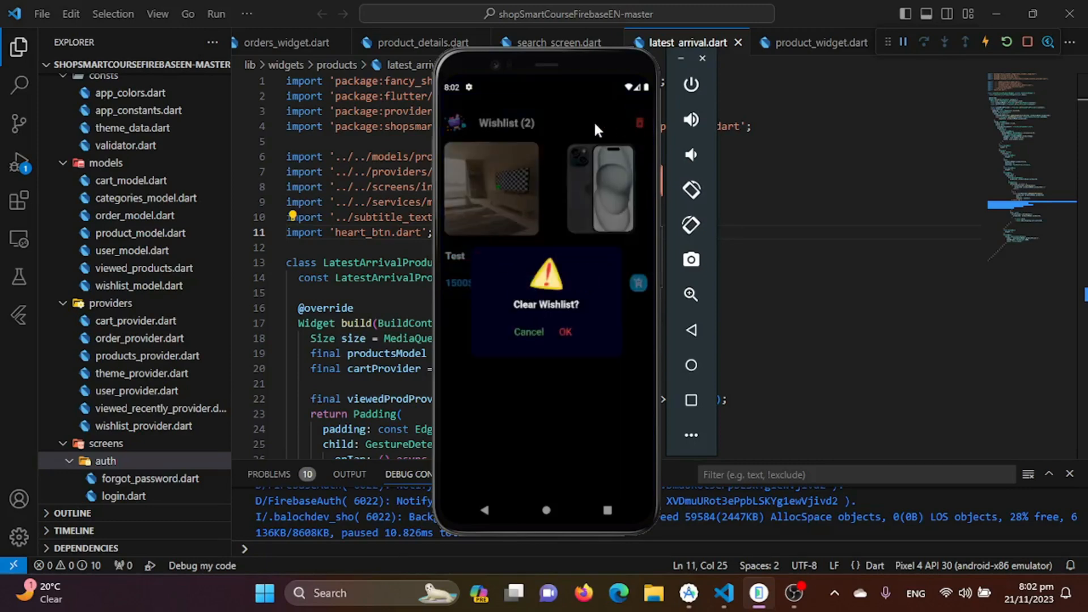
pyautogui.click(565, 332)
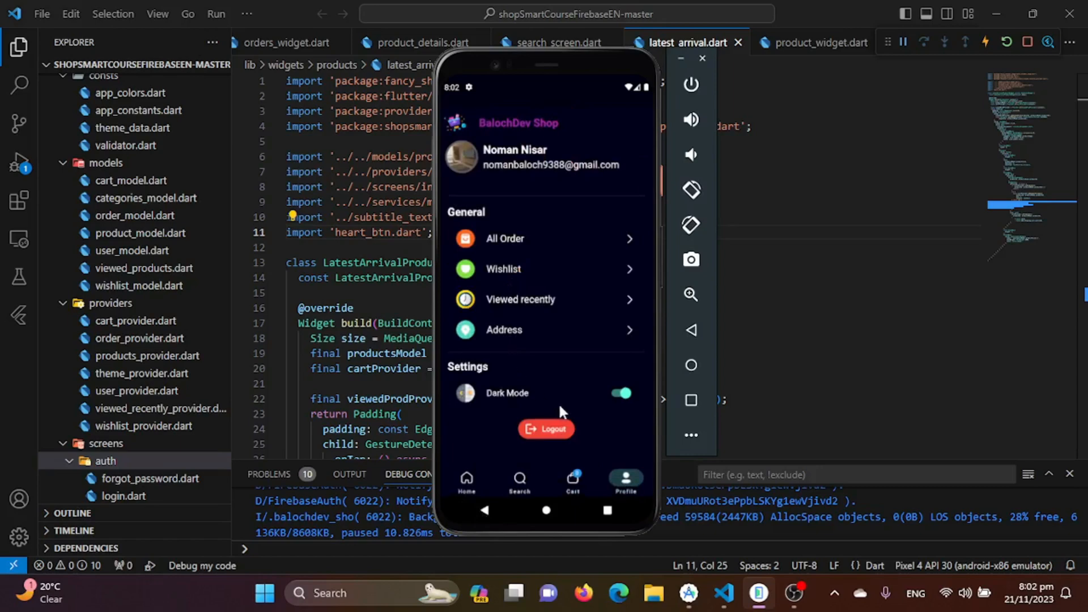
pyautogui.moveTo(548, 320)
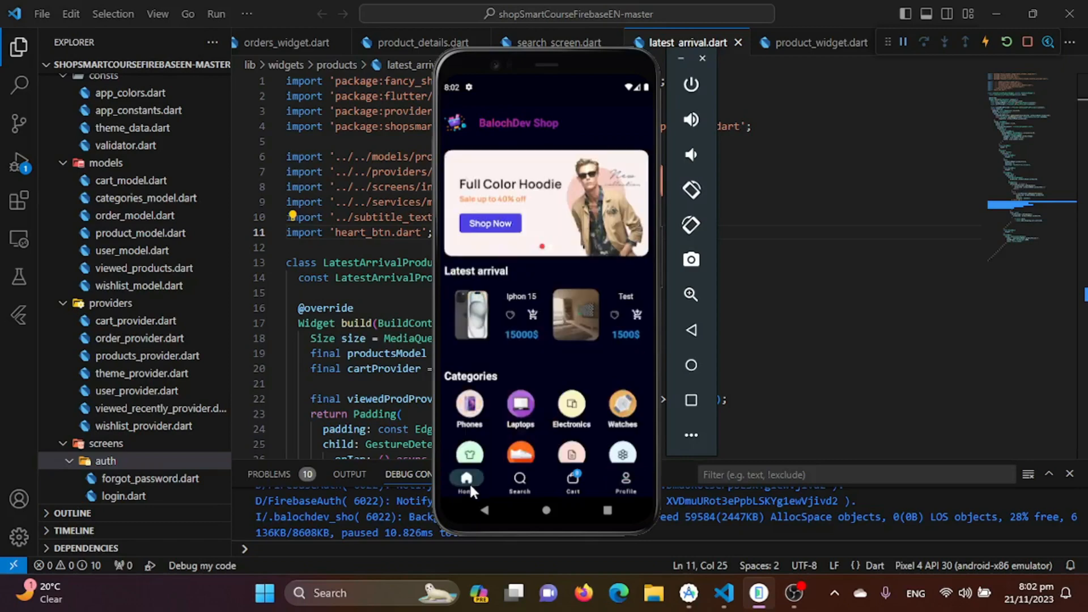
pyautogui.moveTo(589, 327)
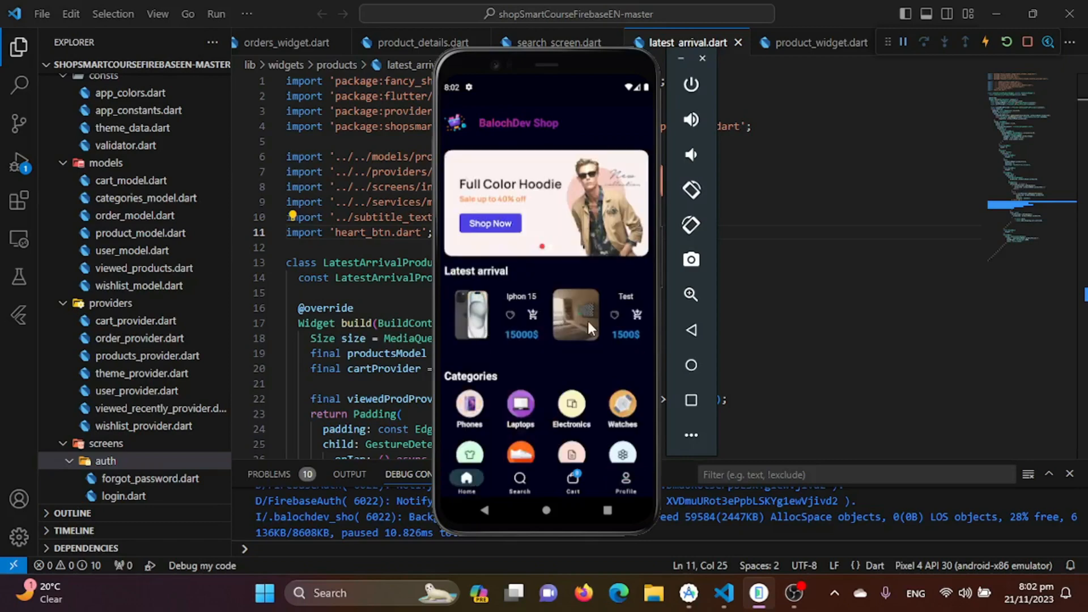